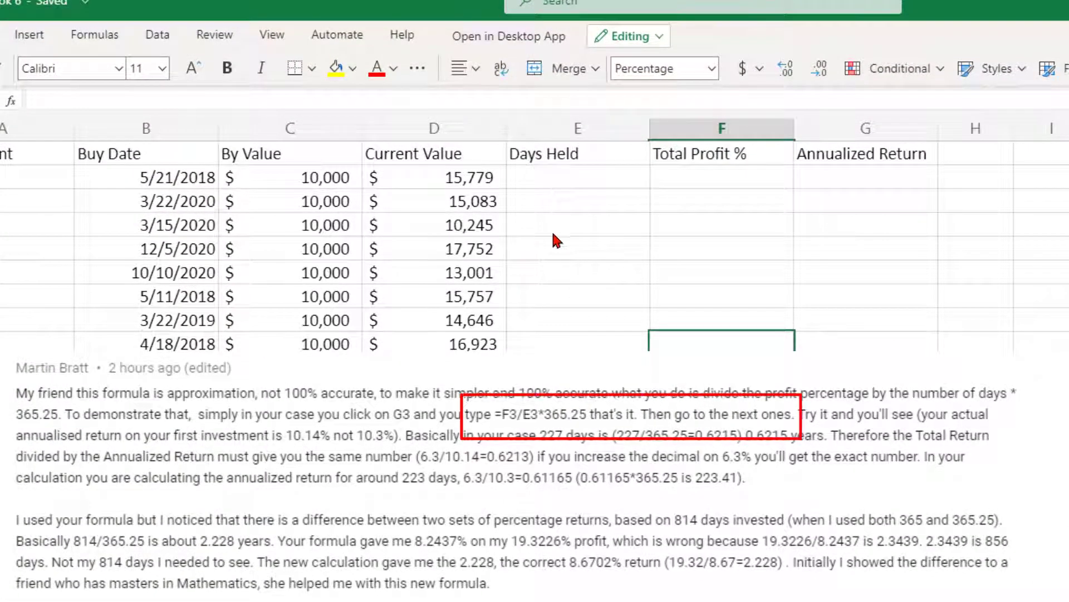
mouse_move(583, 240)
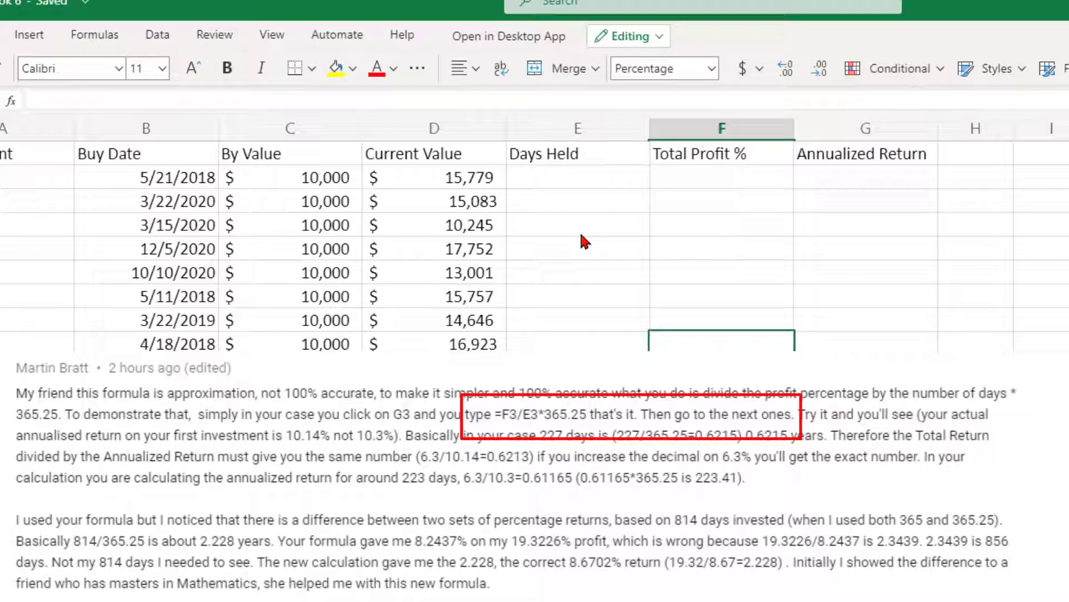
Step: Enter =TODAY()-B2 for Inv 1's Days Held and check the copied formula for Inv 10
click(576, 248)
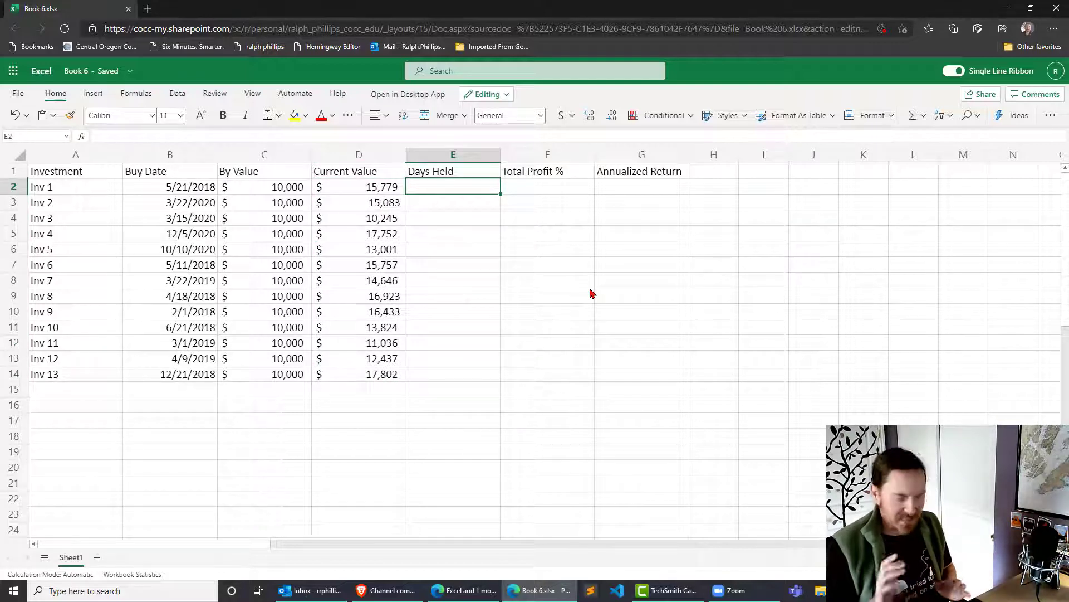
text(=)
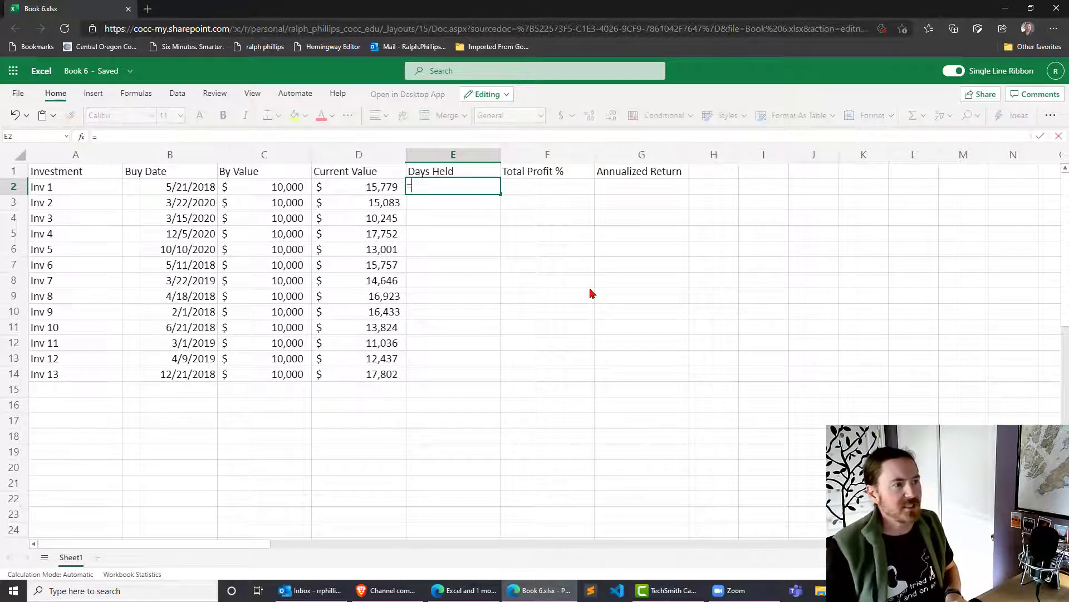
text(today())
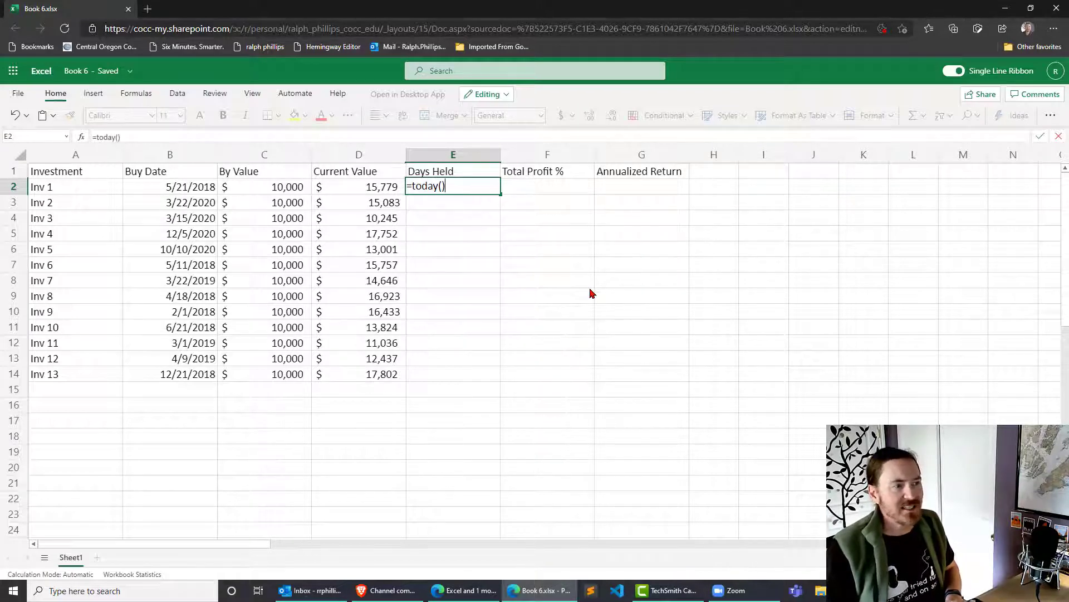
text(-)
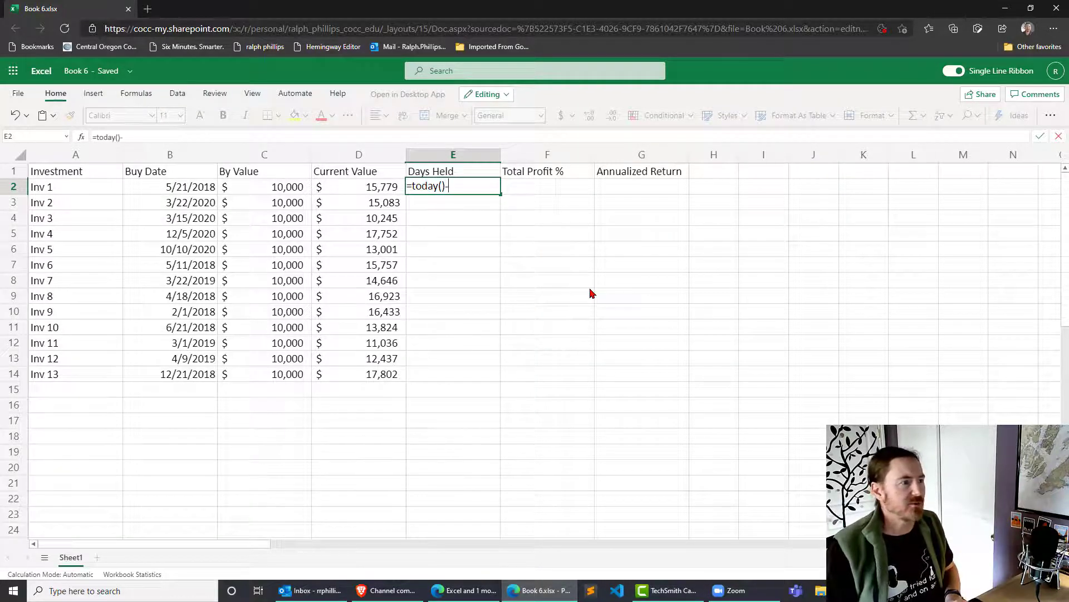
click(170, 186)
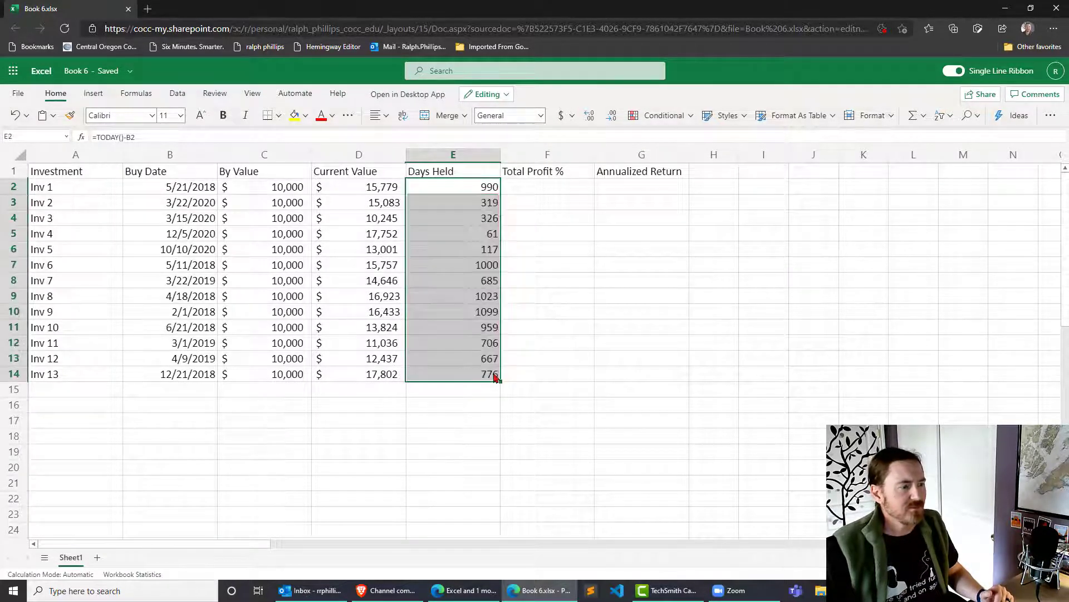
click(453, 327)
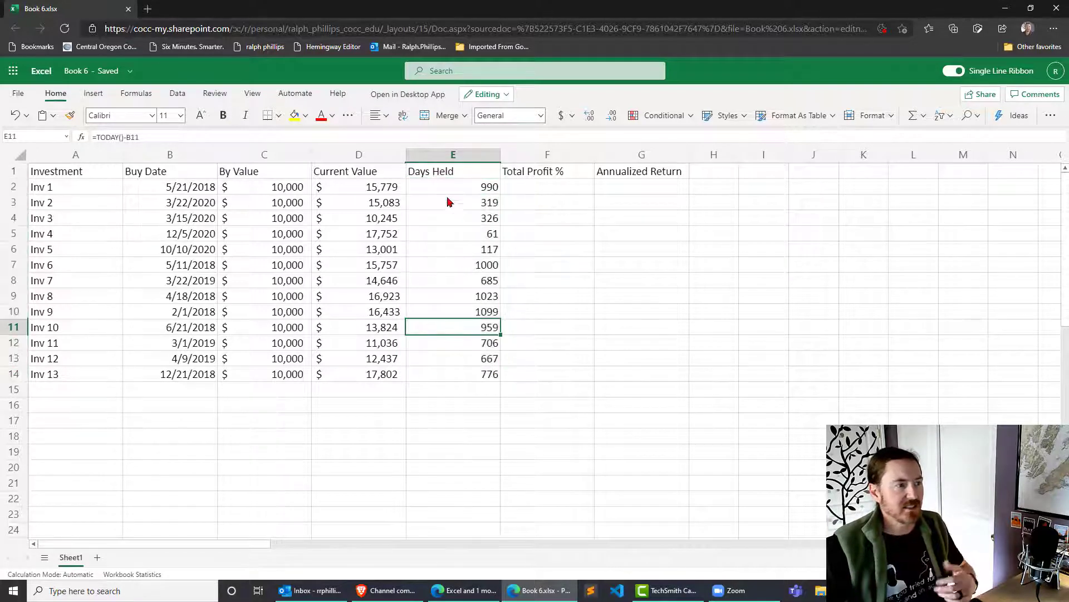
mouse_move(474, 294)
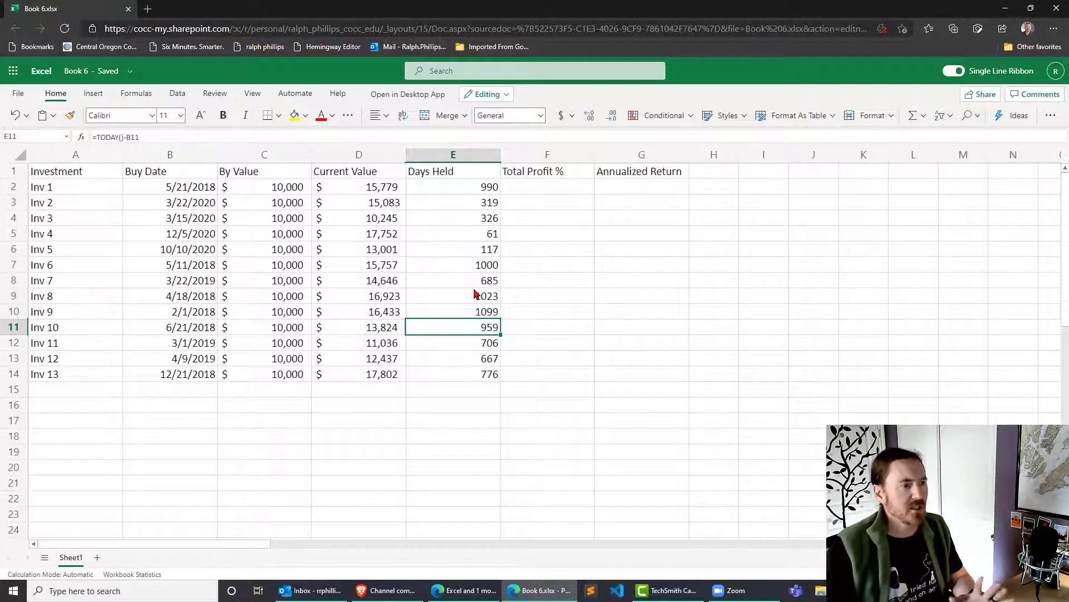
mouse_move(542, 188)
text(=)
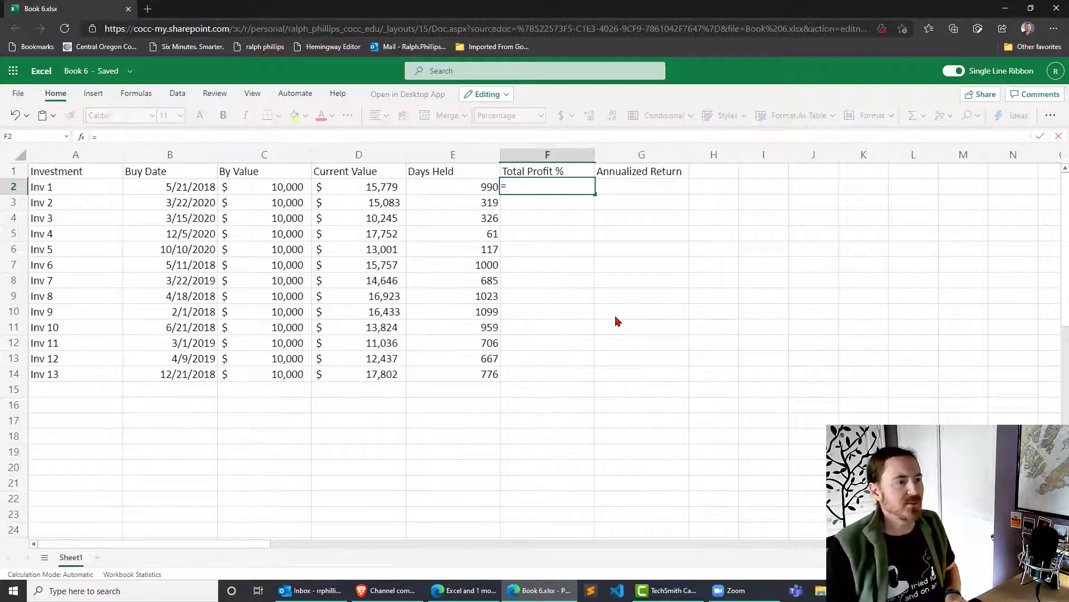
Step: Build the =(D2-C2)/C2 profit percentage formula and check Inv 9's copied result
text(()
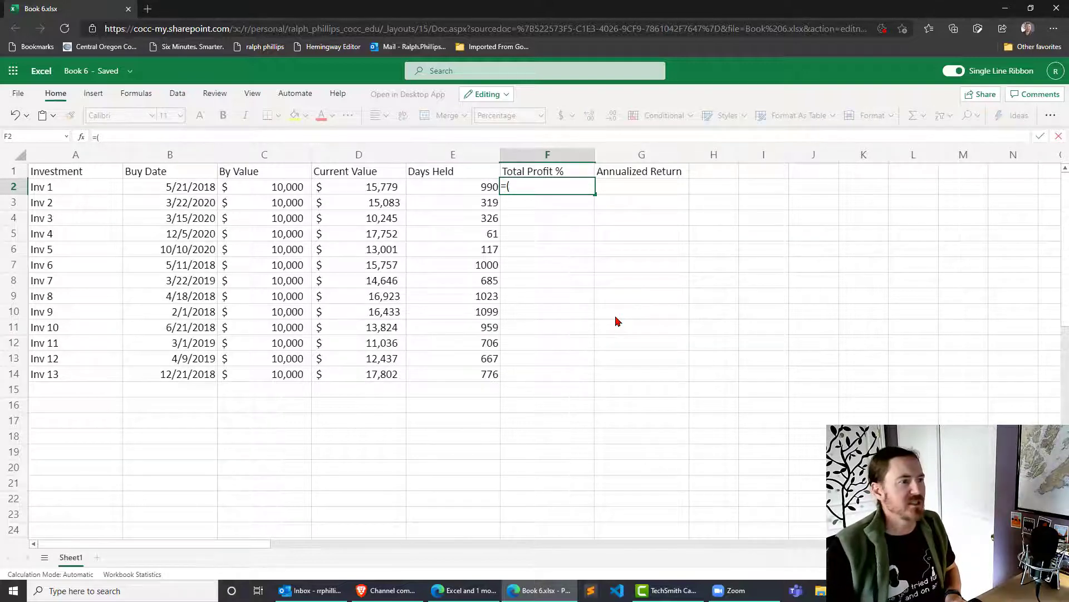
click(359, 186)
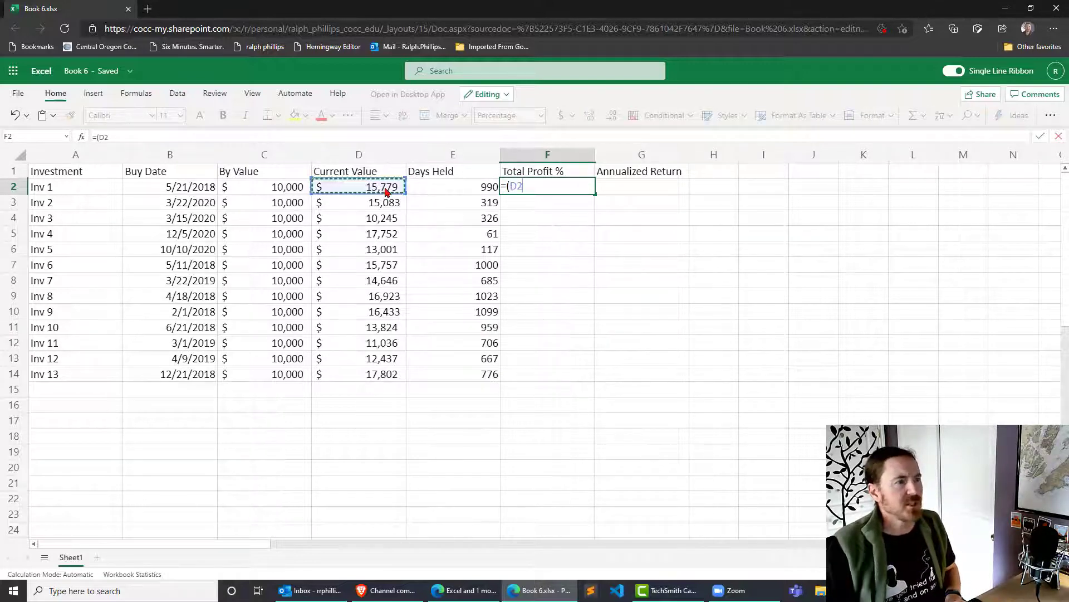
text(-)
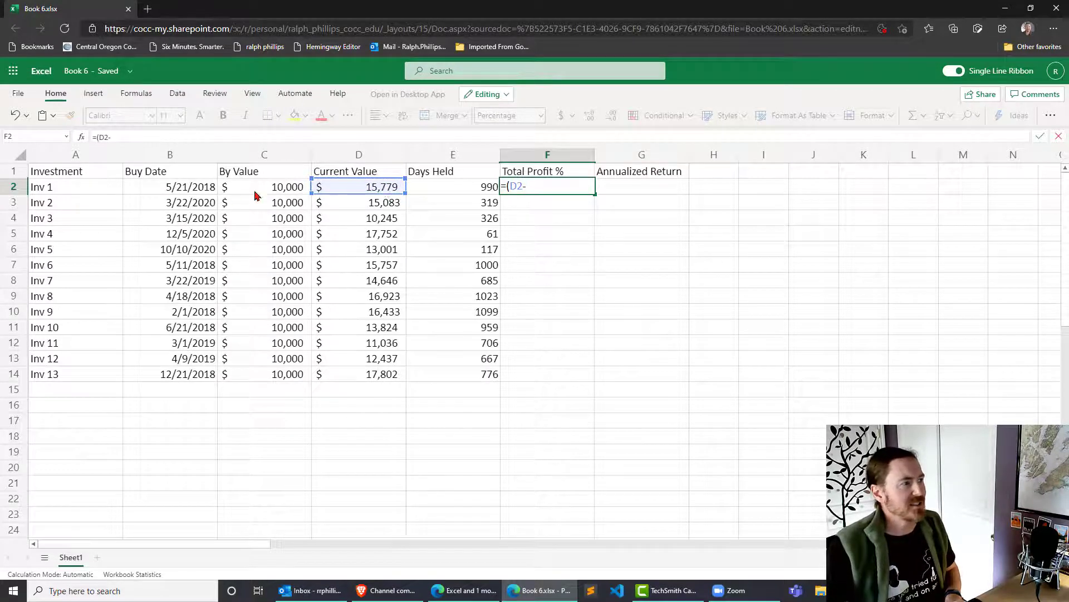
click(264, 186)
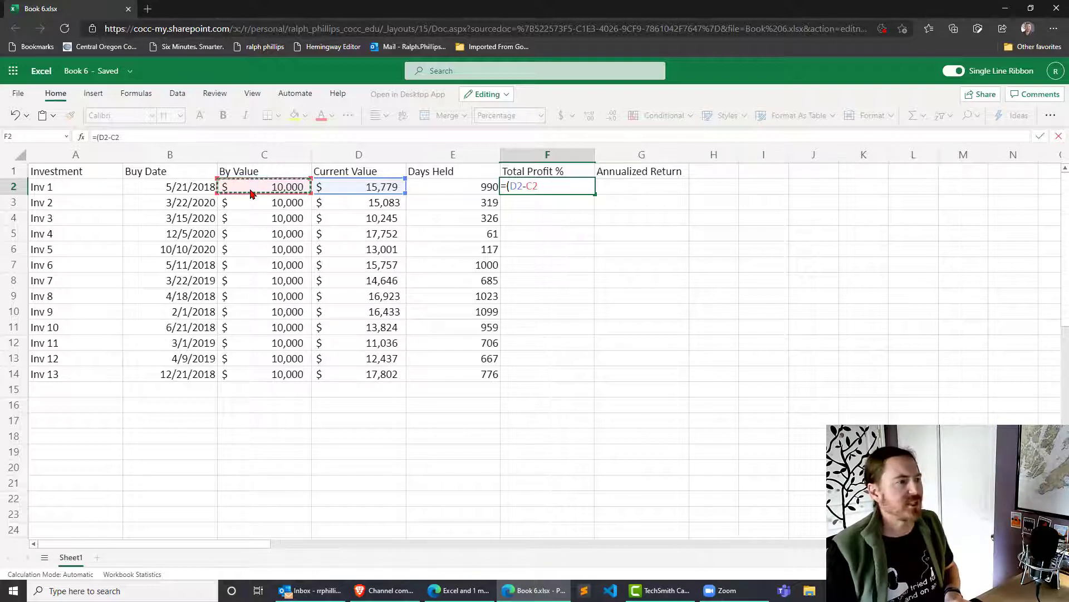
text()/C2)
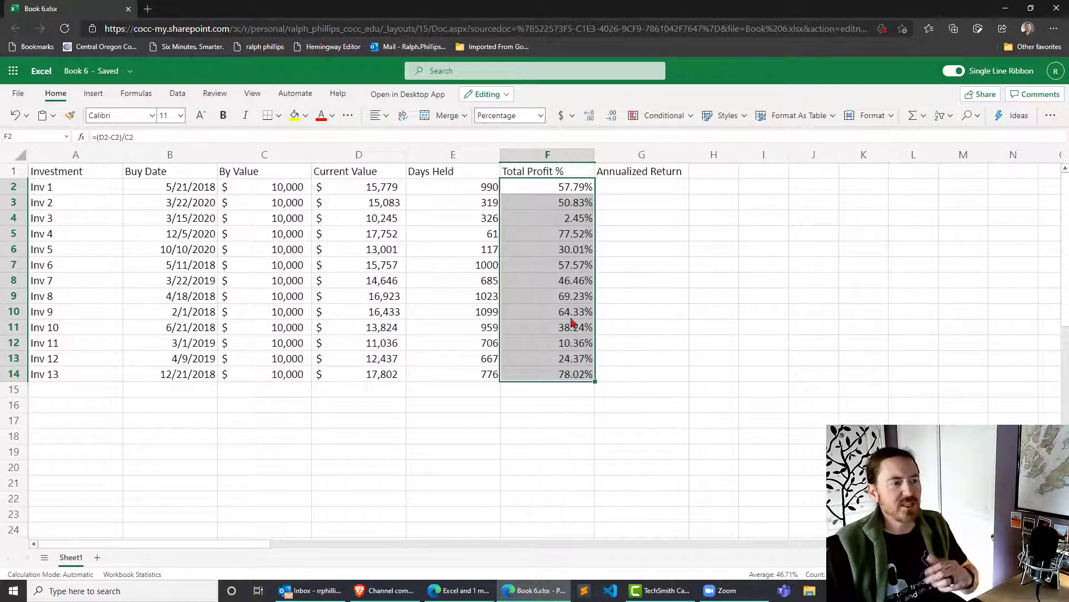
mouse_move(558, 314)
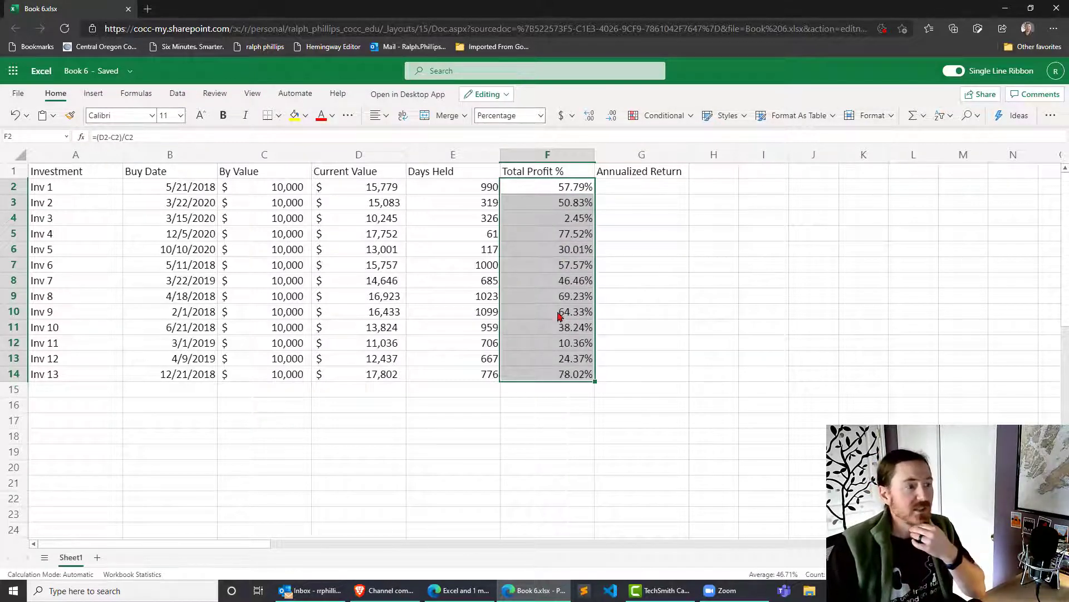
click(547, 312)
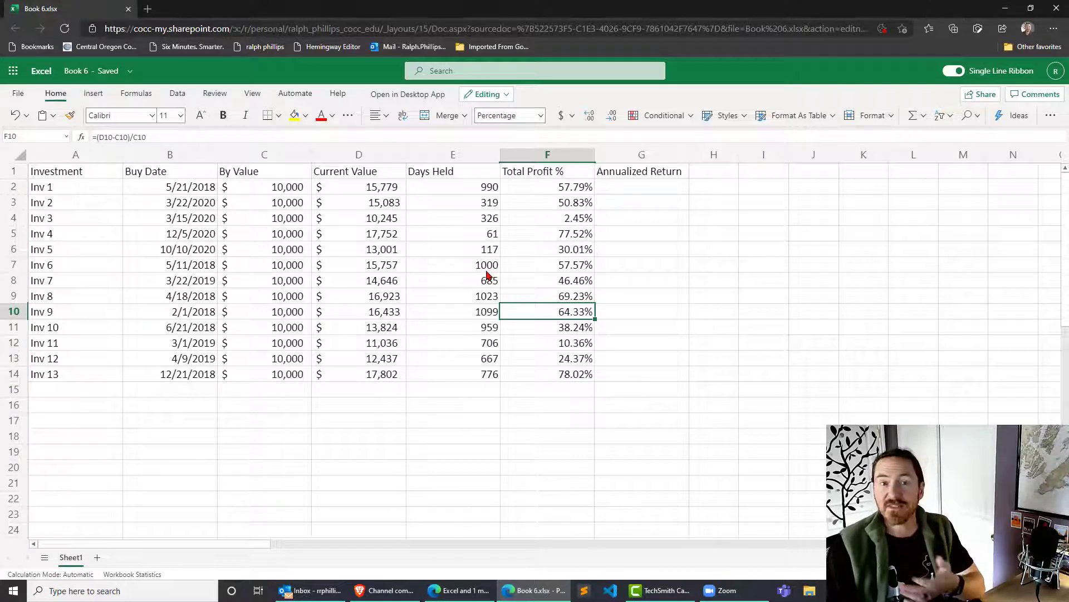
mouse_move(488, 237)
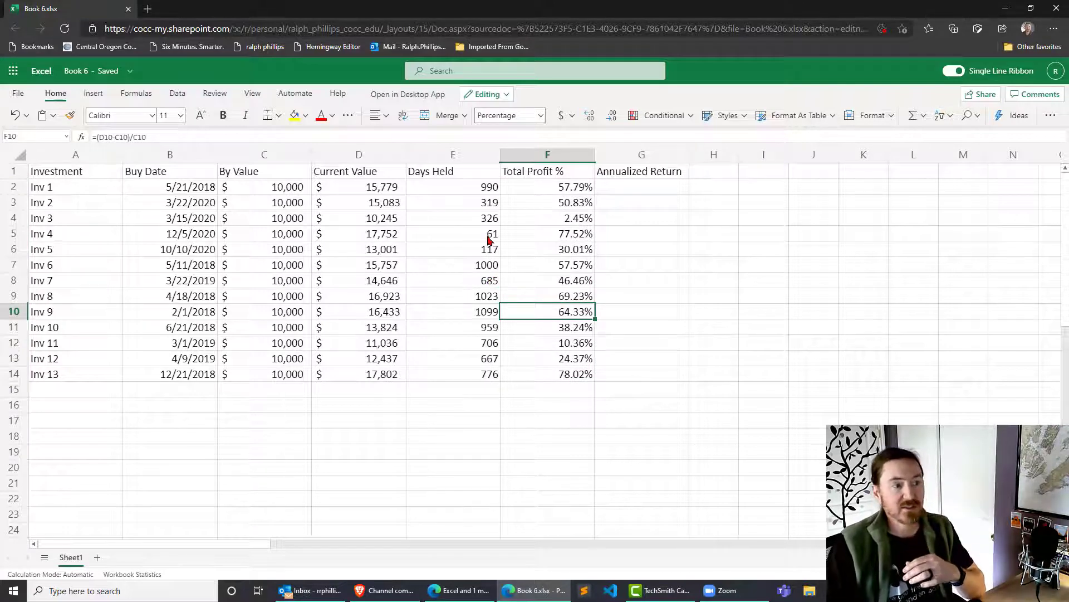
click(452, 233)
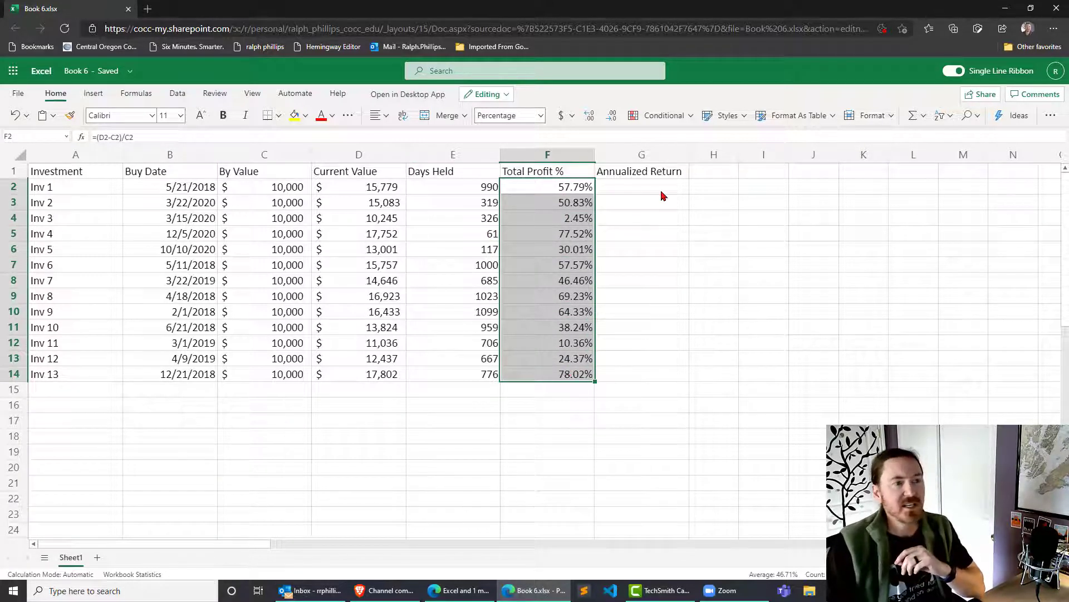
Step: Enter =F2/E2*365.25 in G2, fill it down to Inv 13, and inspect Inv 4's 464.17%
click(640, 186)
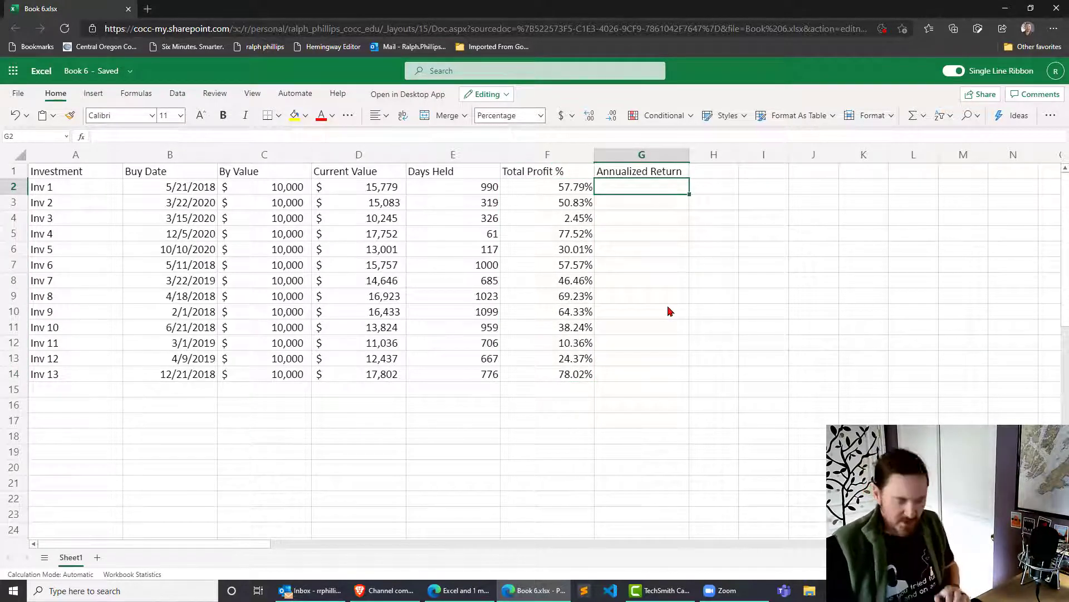
text(=)
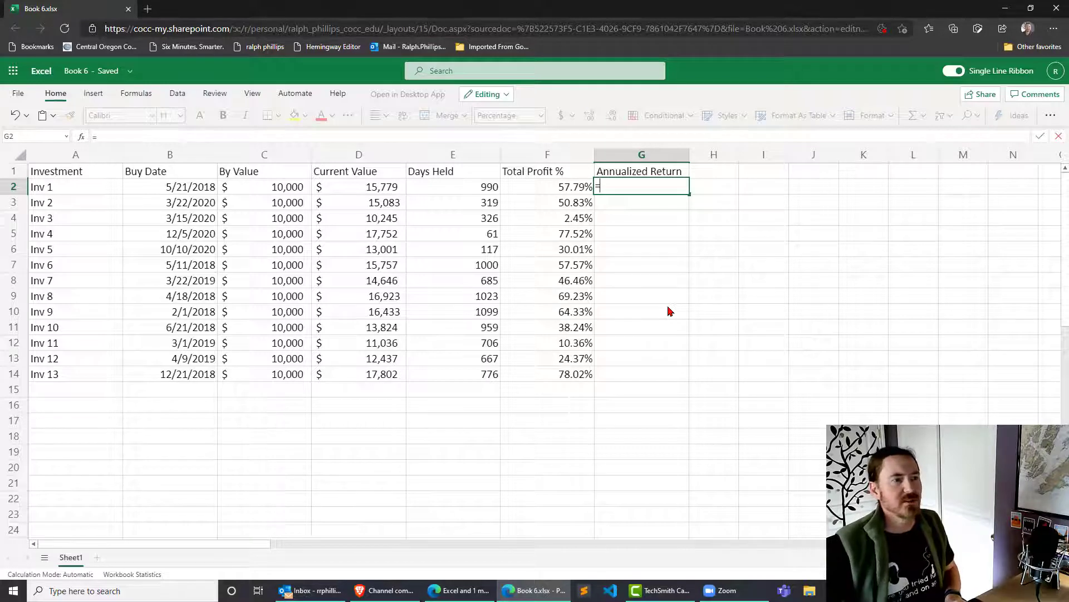
click(546, 186)
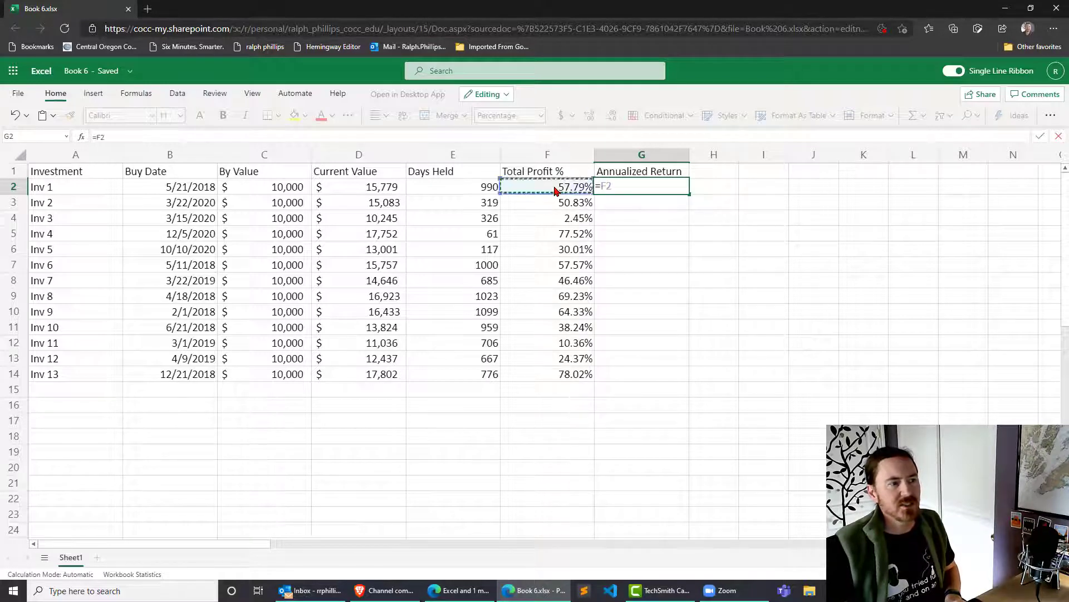
text(/)
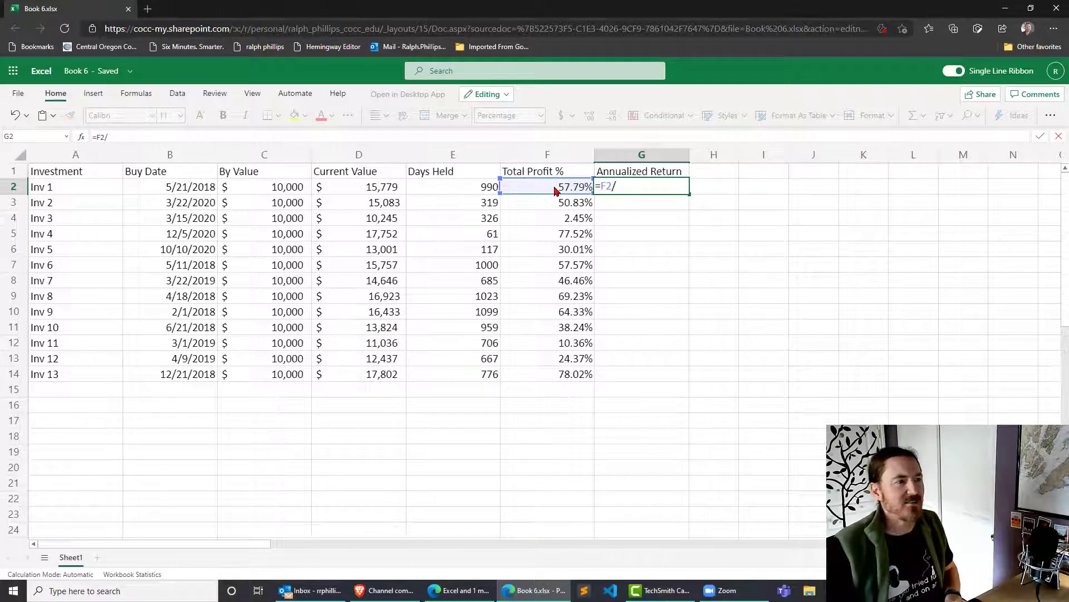
click(452, 187)
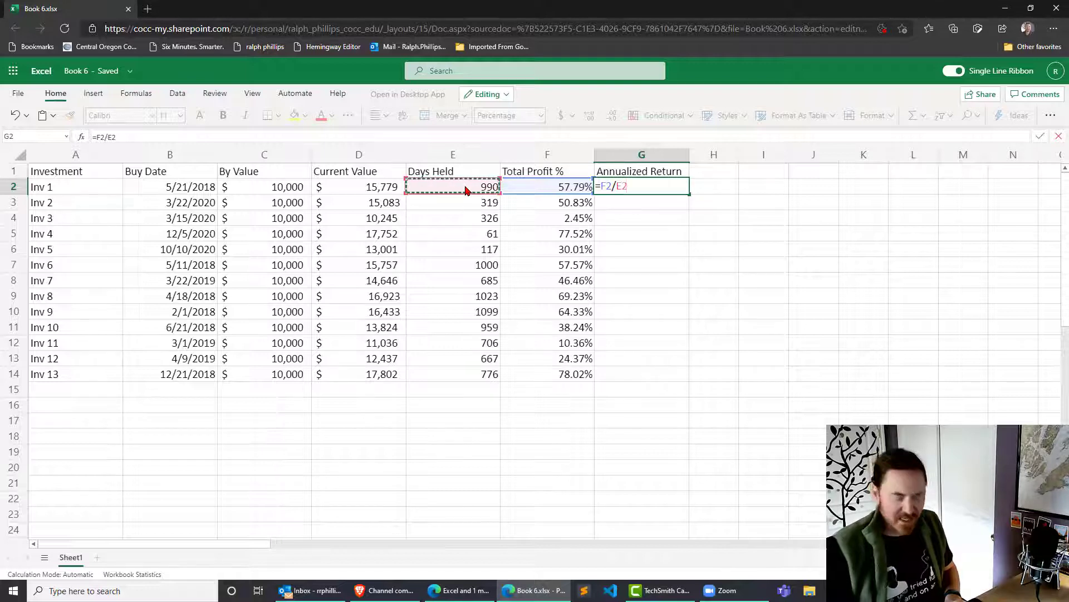
text(*)
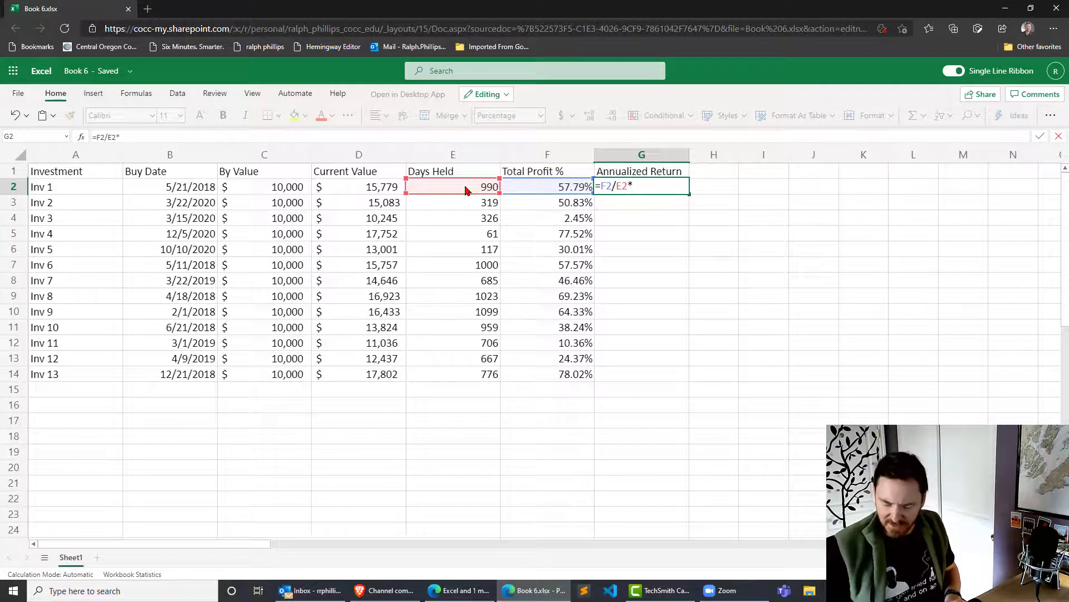
text(365.2)
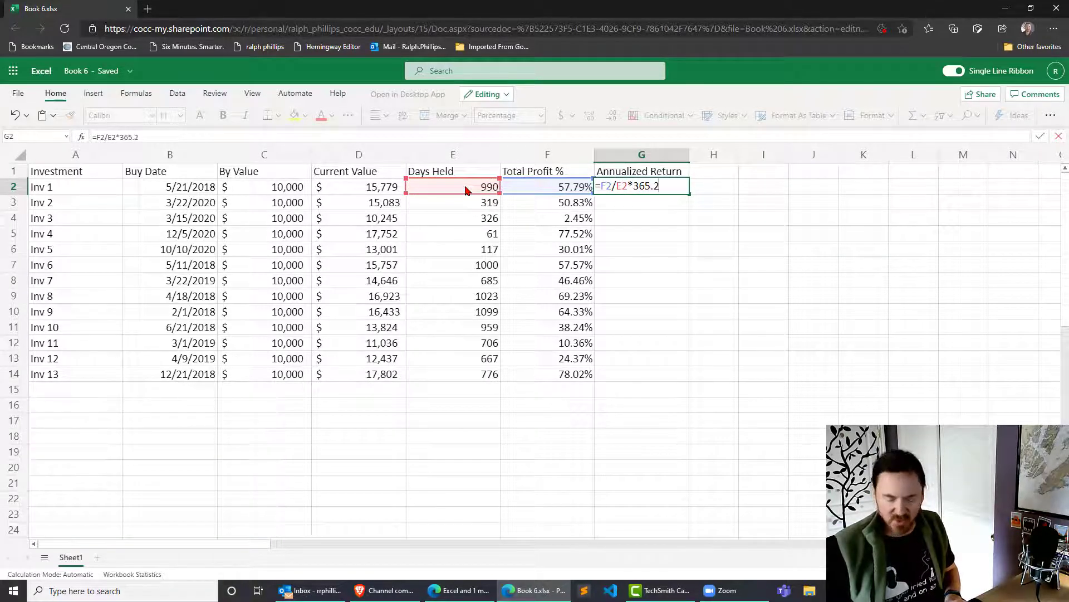
text(5)
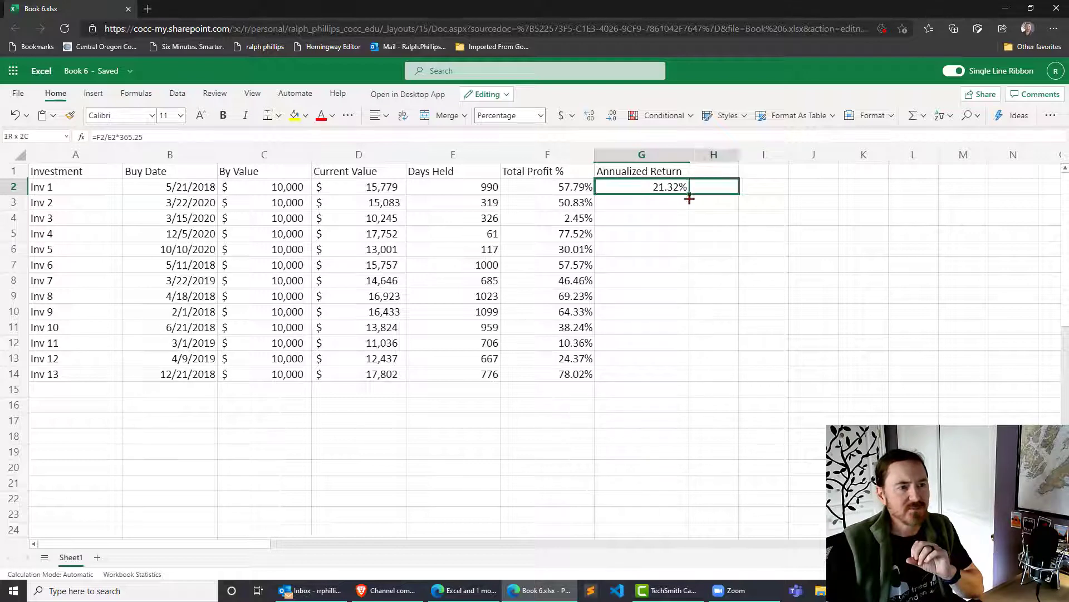
drag(688, 198, 680, 374)
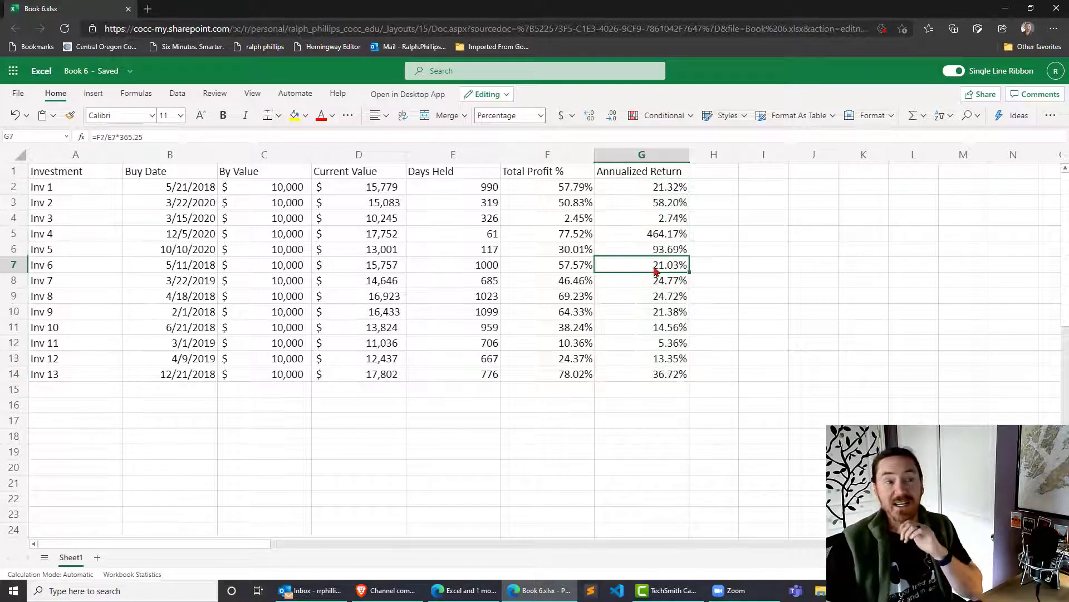
click(640, 233)
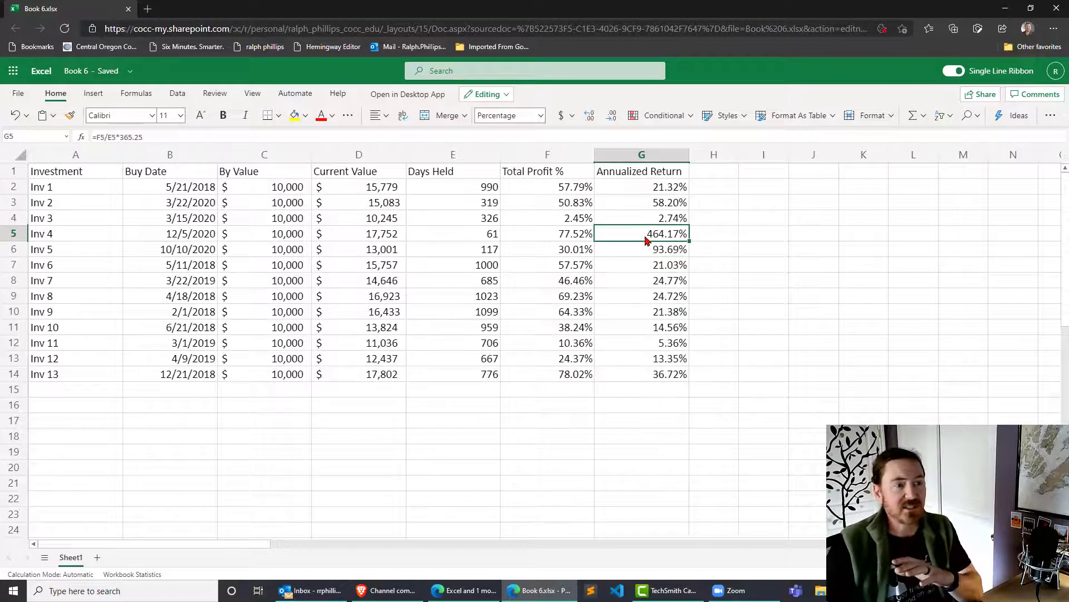
mouse_move(687, 255)
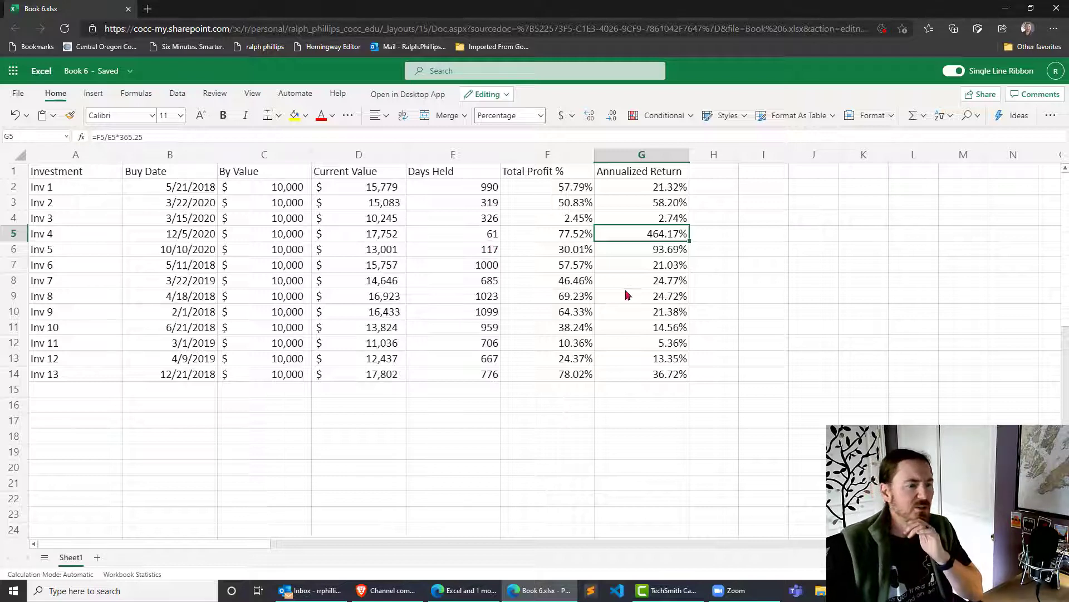
click(641, 186)
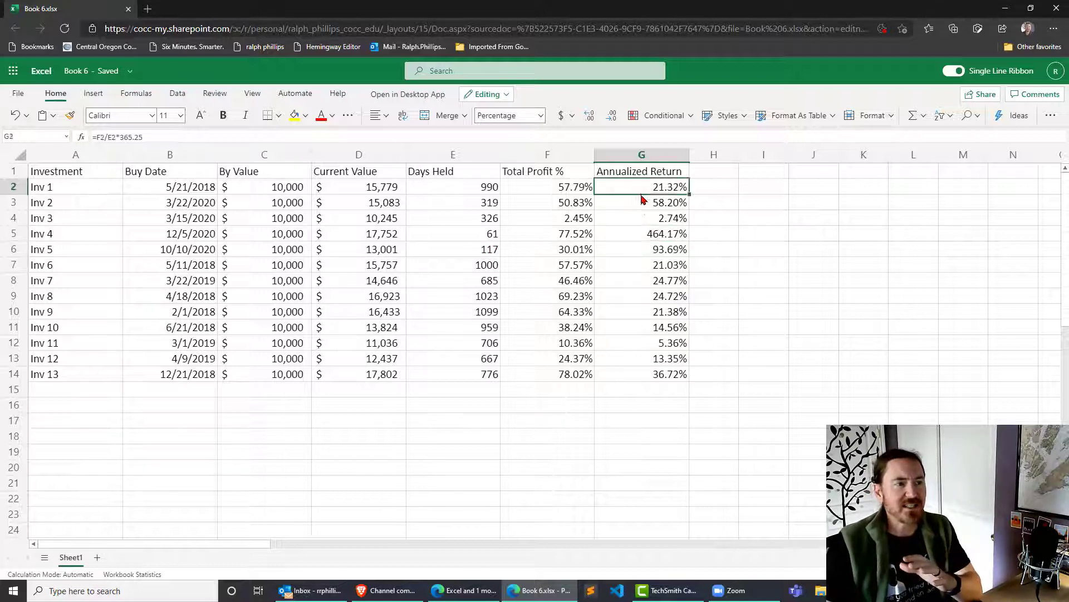
drag(640, 186, 641, 373)
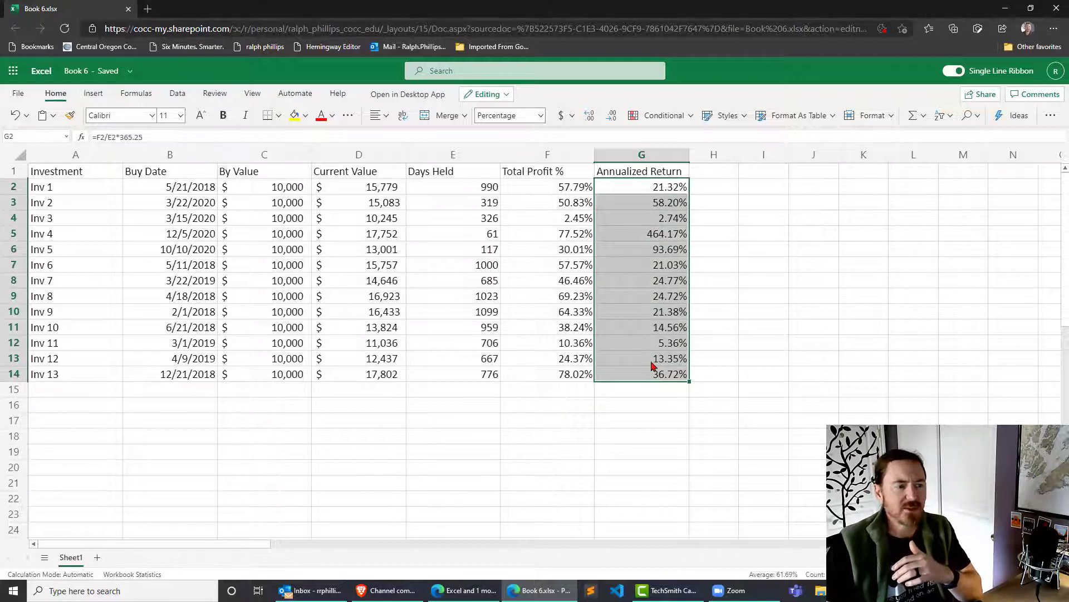
mouse_move(651, 350)
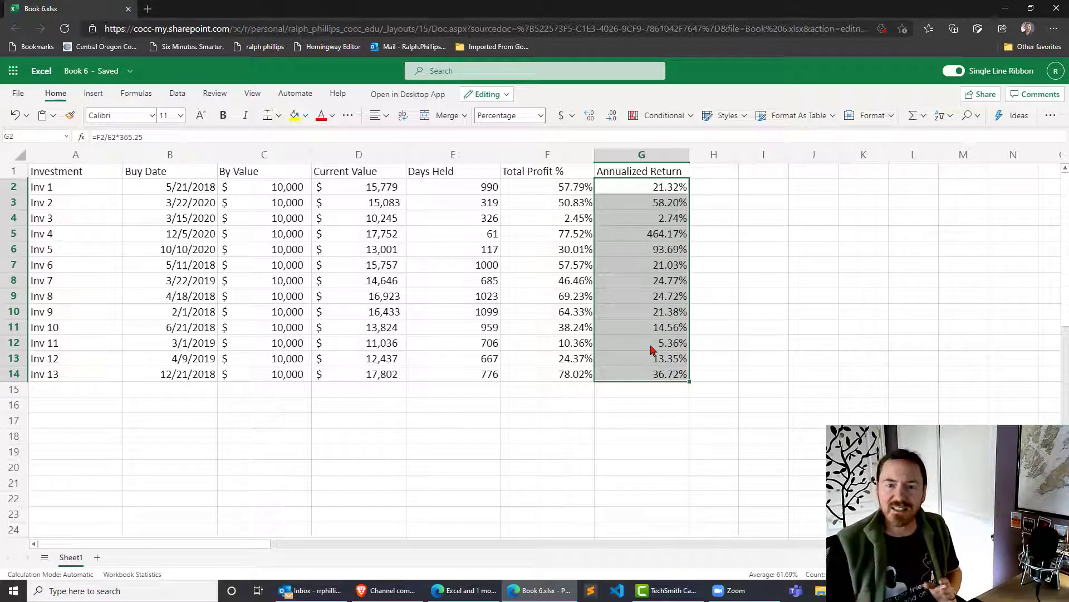
mouse_move(628, 312)
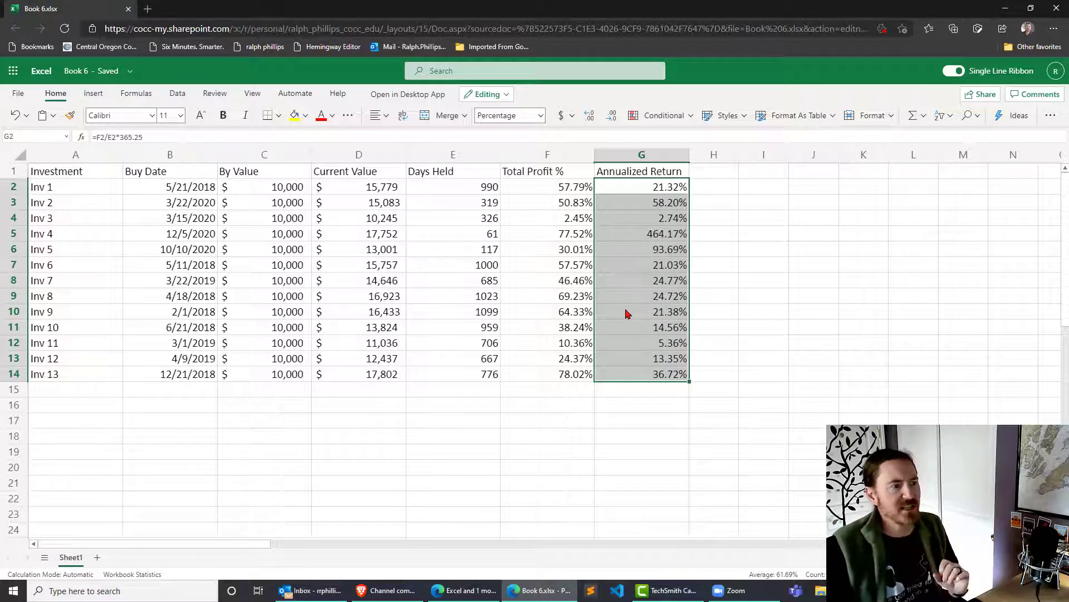
click(453, 265)
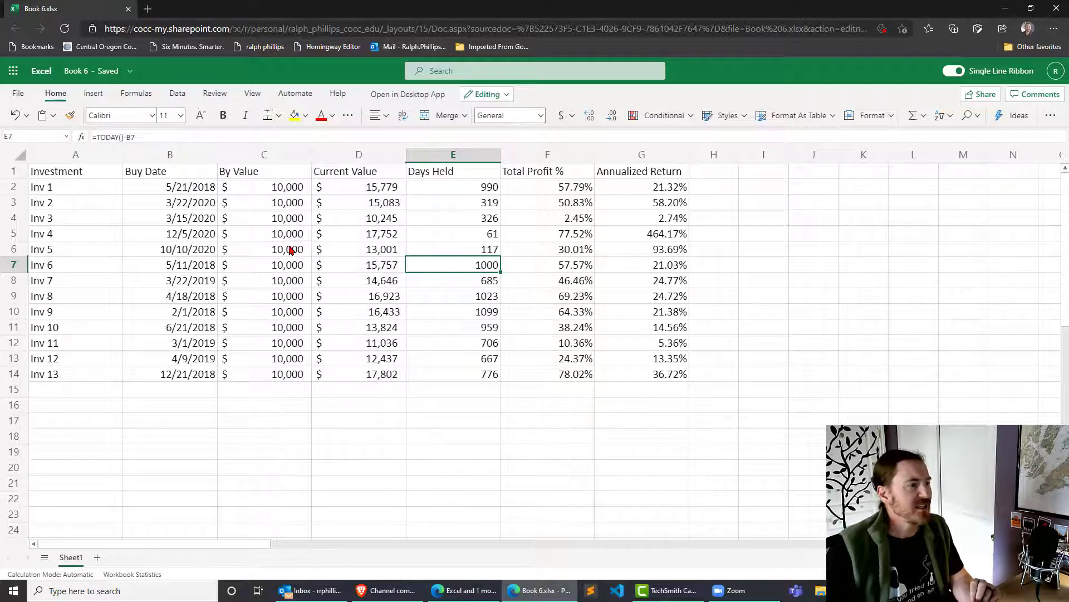
Step: Select the 'By Value' heading in C1 and open it for editing
click(264, 217)
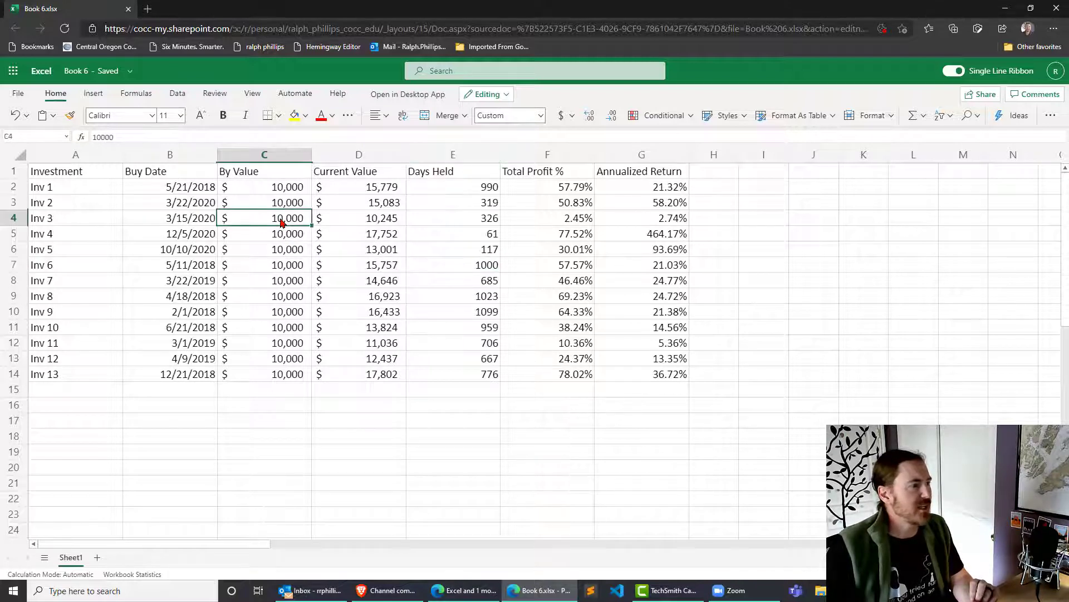
click(264, 171)
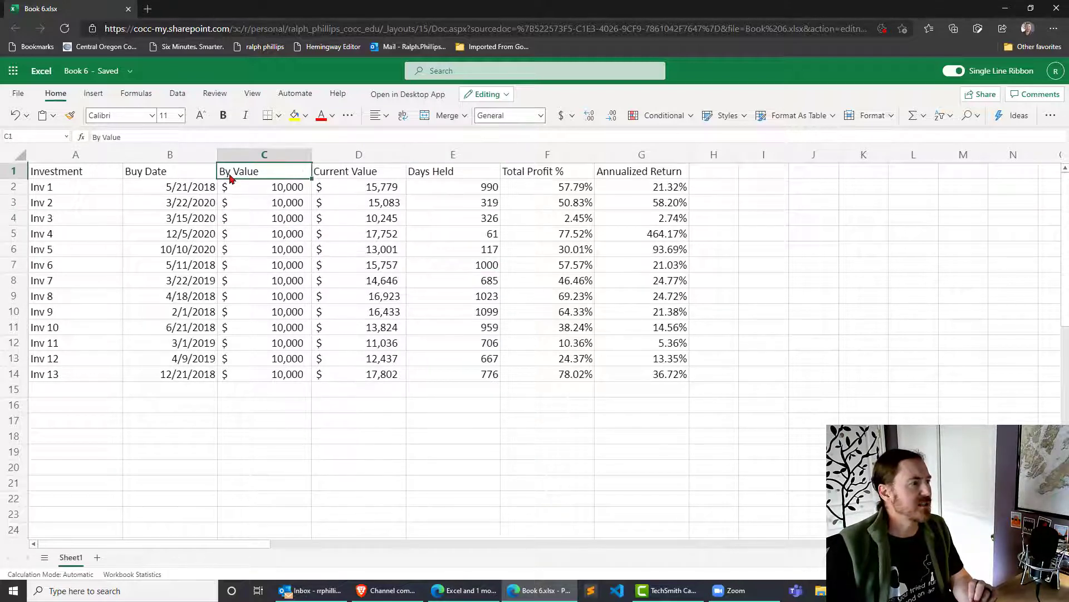
double_click(264, 170)
text(u)
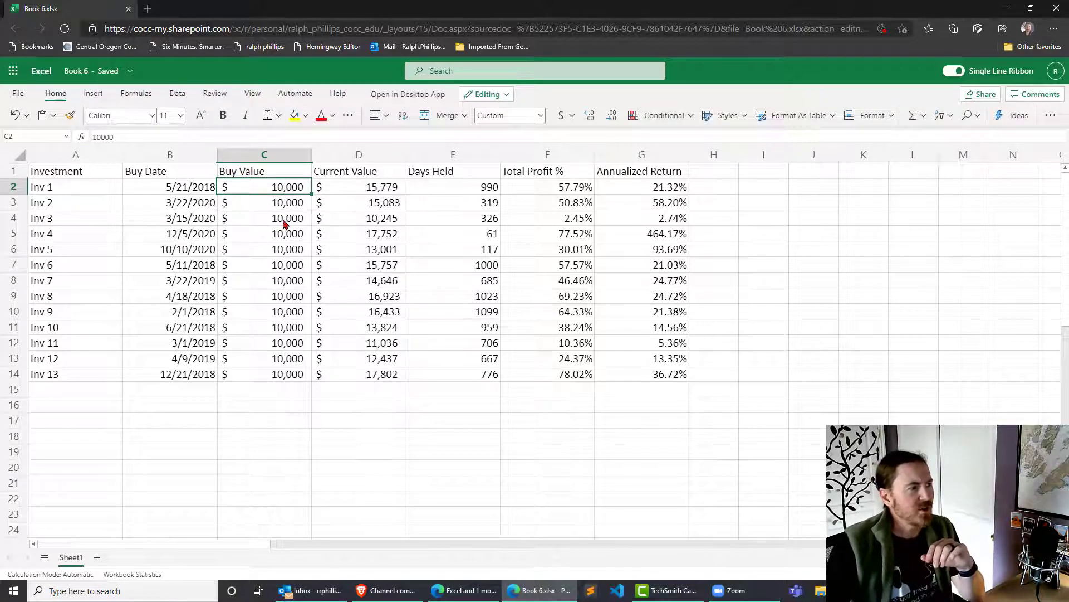
Step: Give Inv 3 a 15,000 current value and 365.25 days held, then check the 50.00% annualized return
click(264, 217)
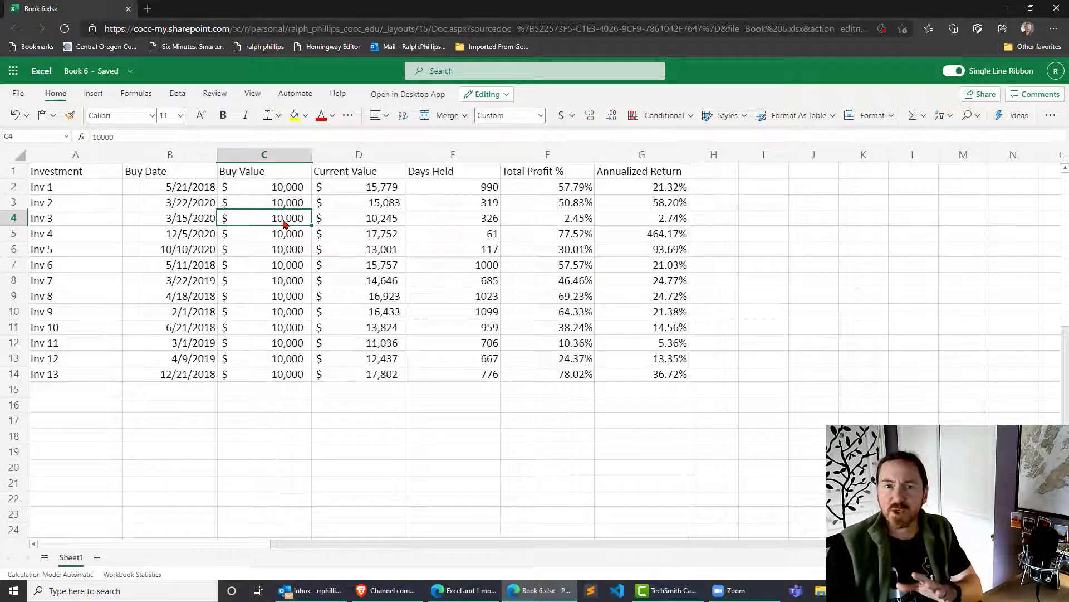
click(358, 218)
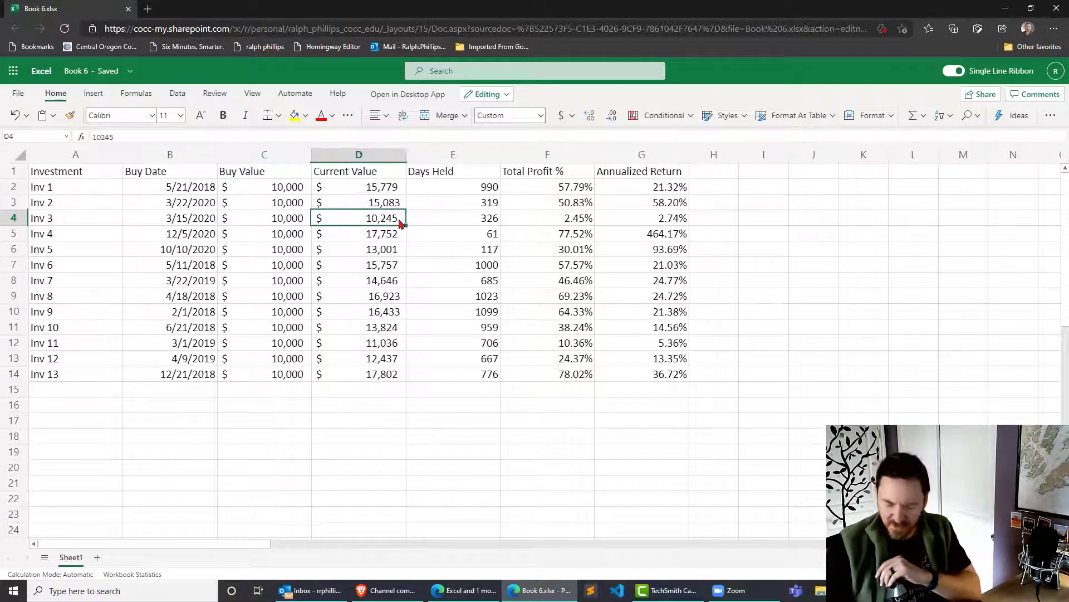
text(150)
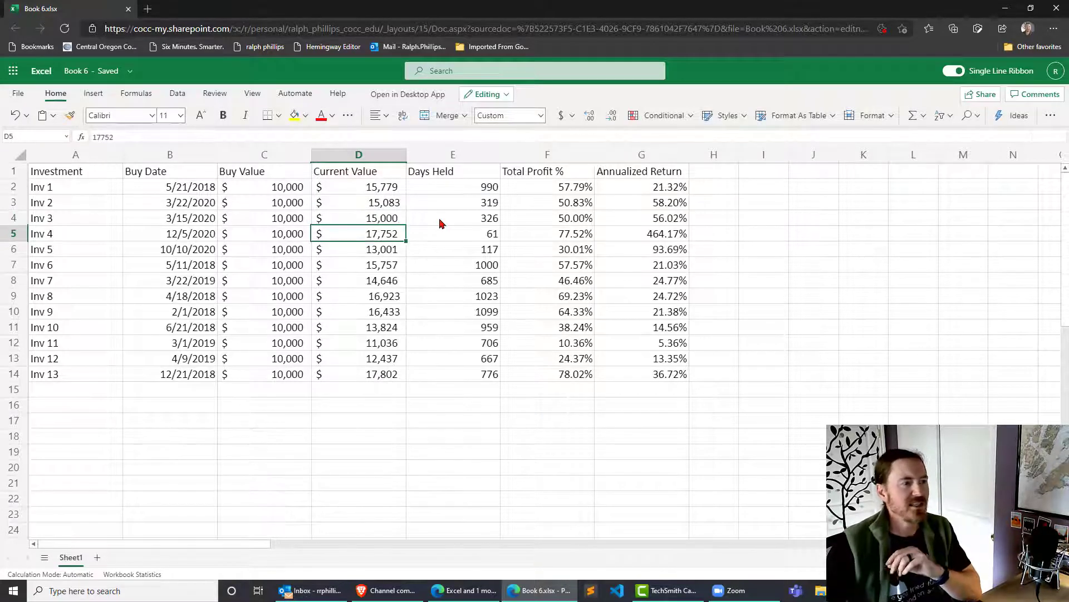
click(453, 218)
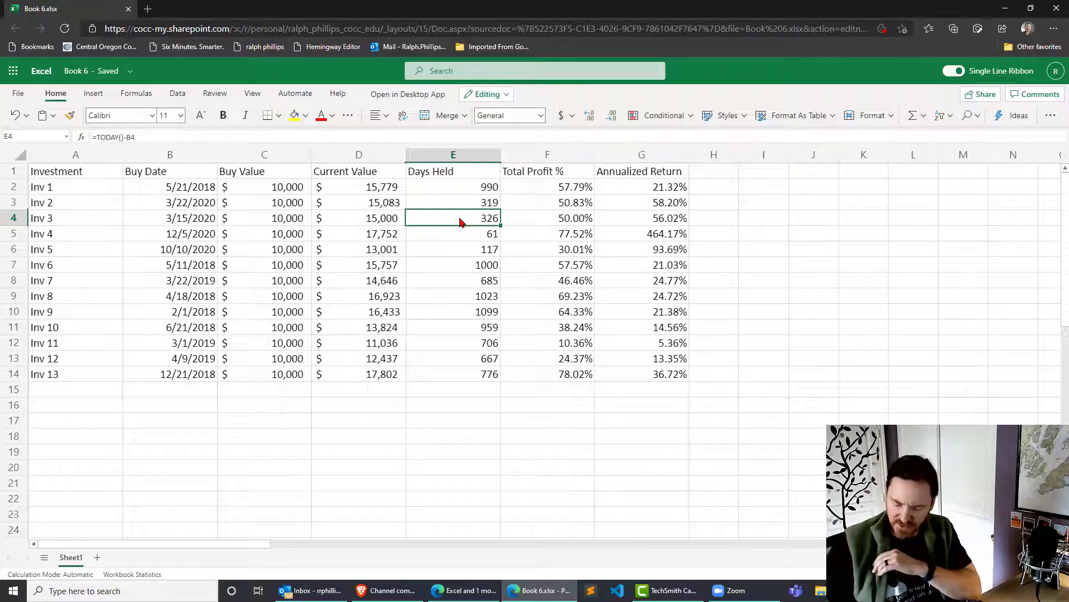
text(365.25)
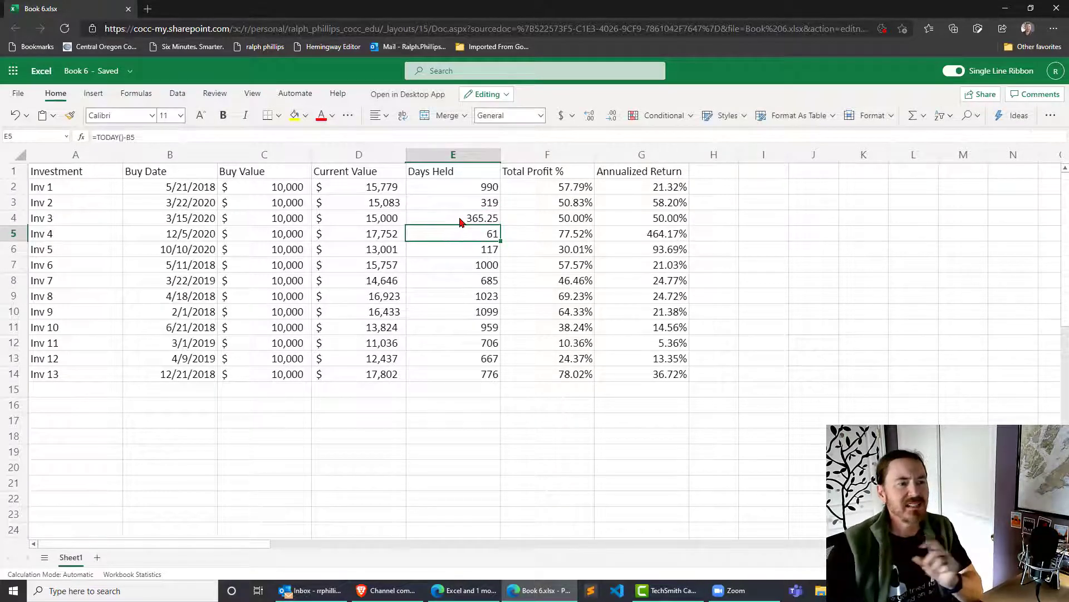
click(641, 217)
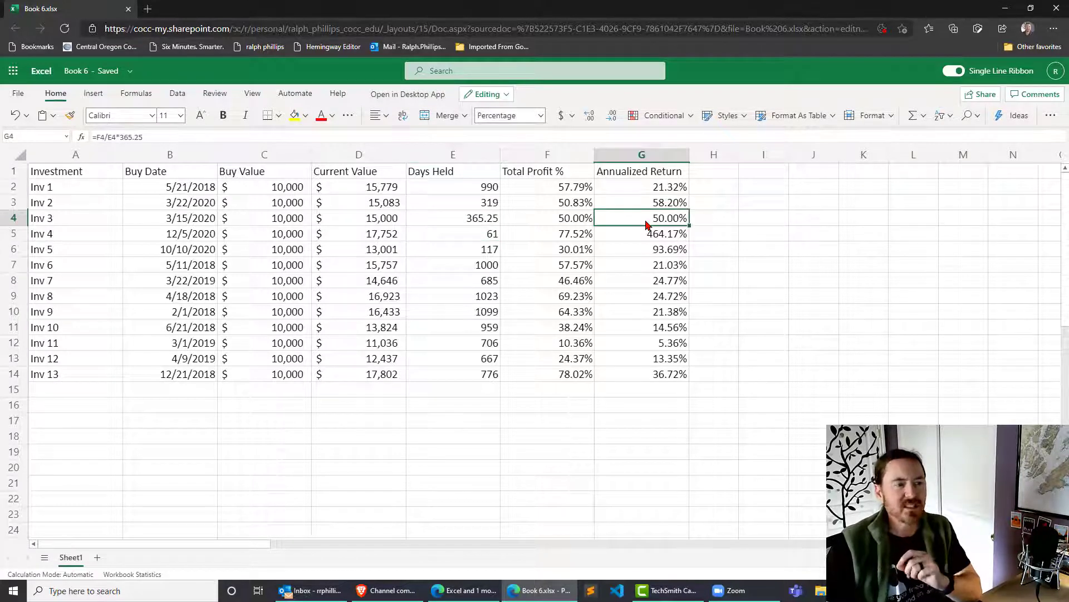
mouse_move(323, 230)
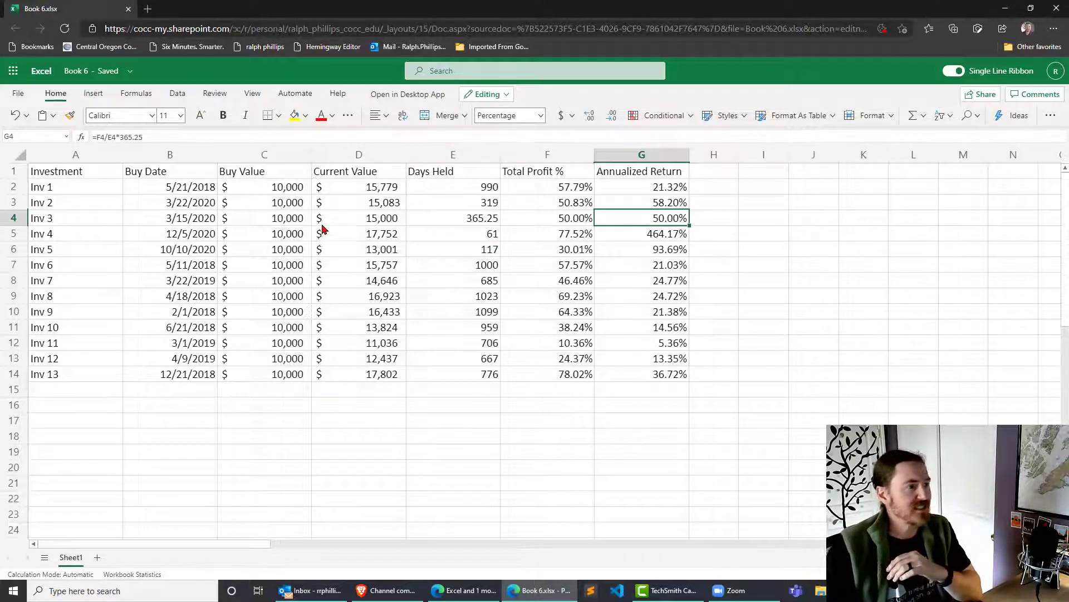
mouse_move(493, 230)
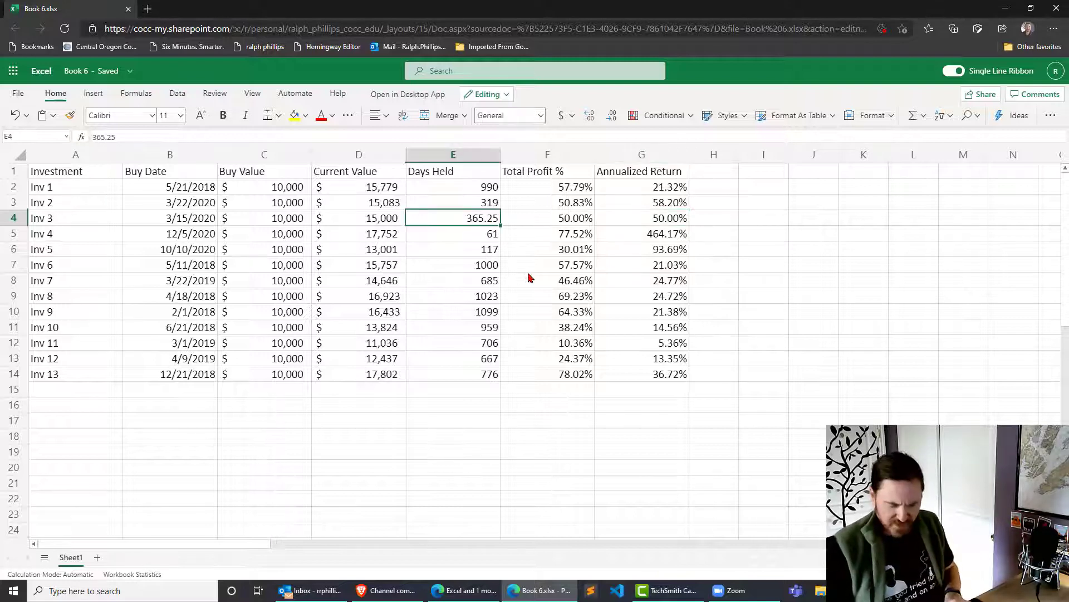
text(=36)
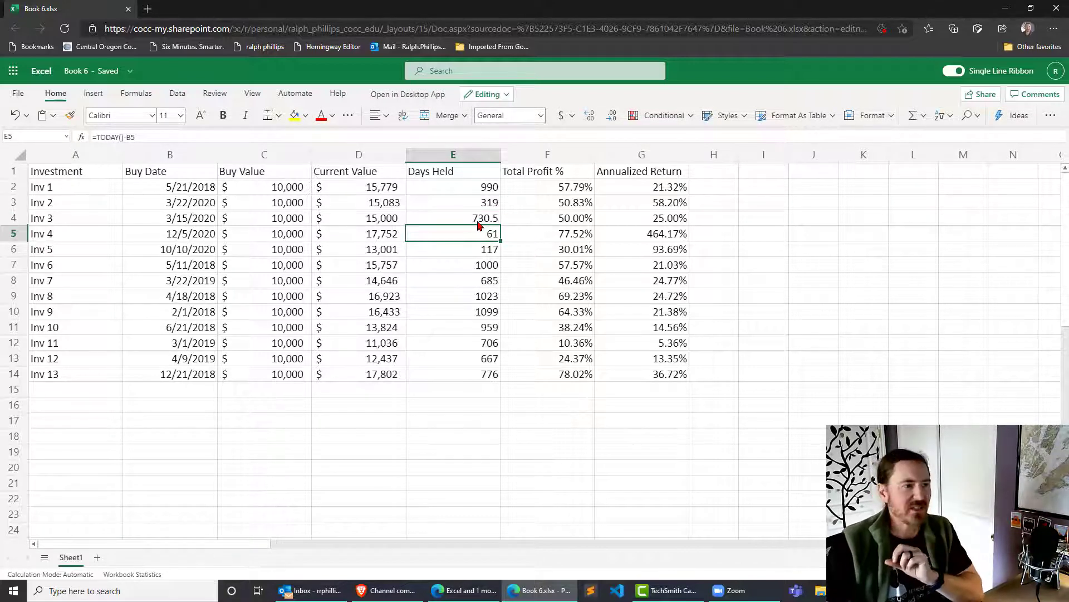
click(547, 218)
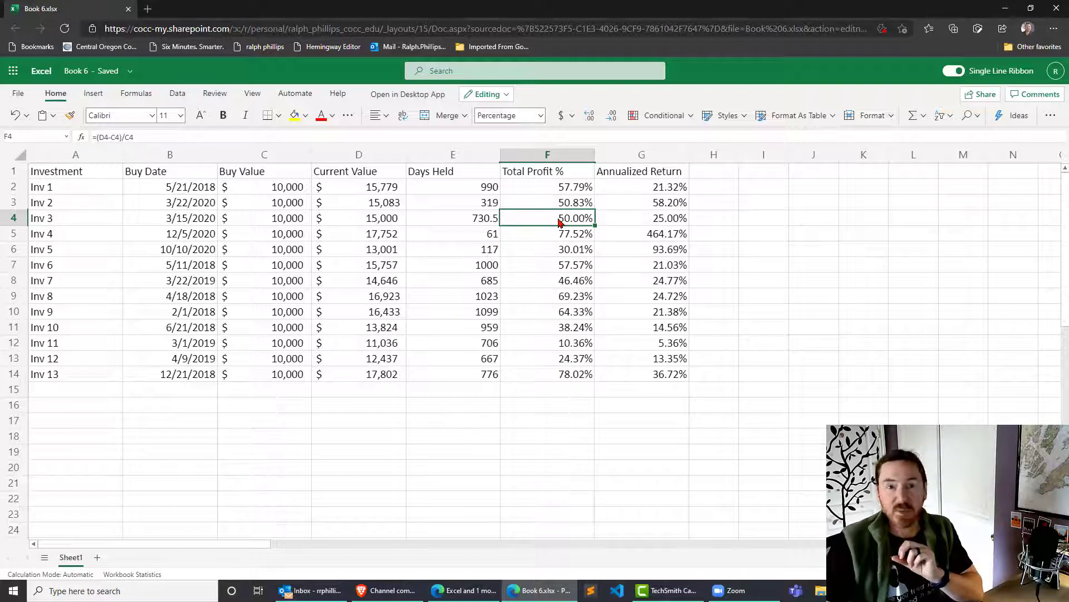
mouse_move(649, 226)
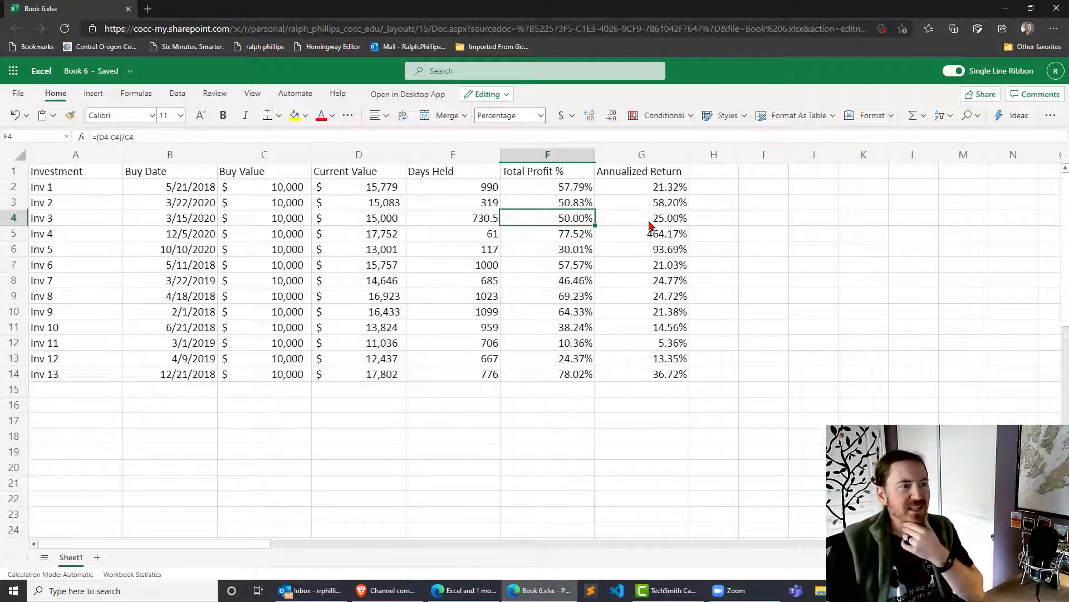
click(641, 218)
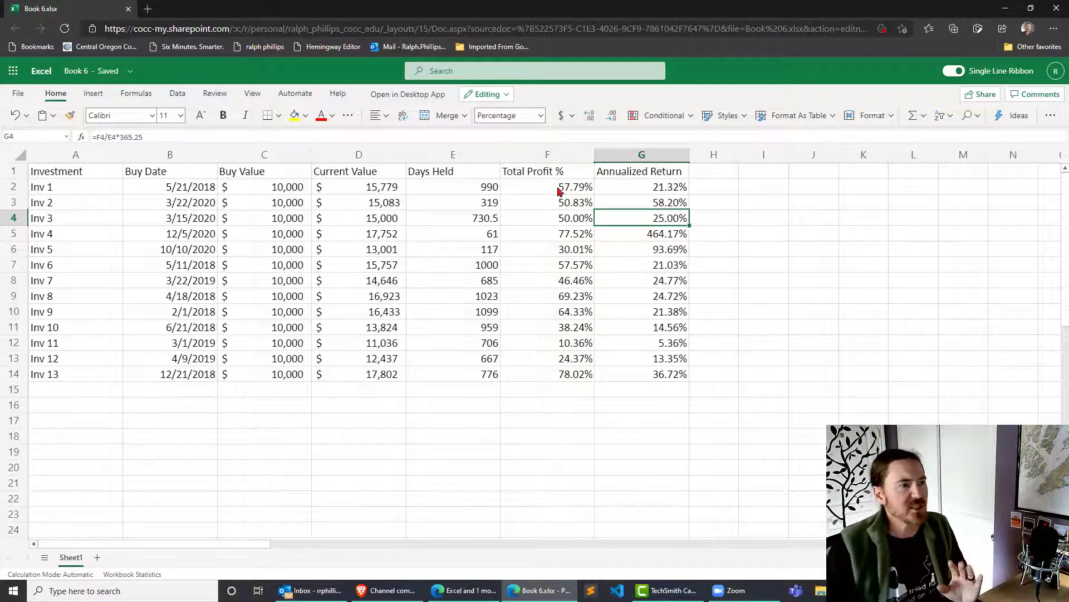
mouse_move(473, 193)
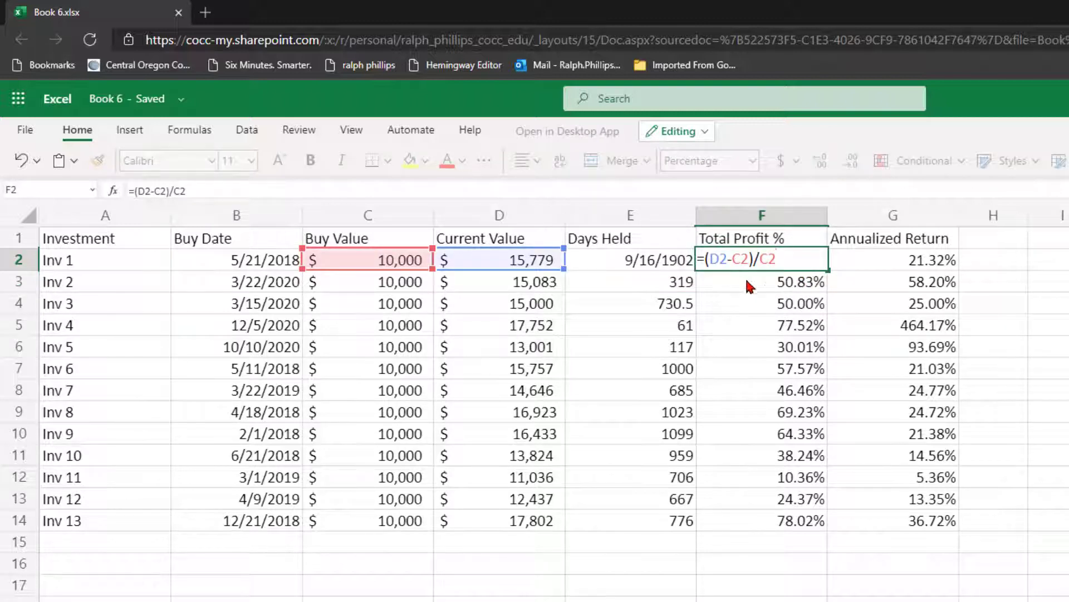
mouse_move(767, 291)
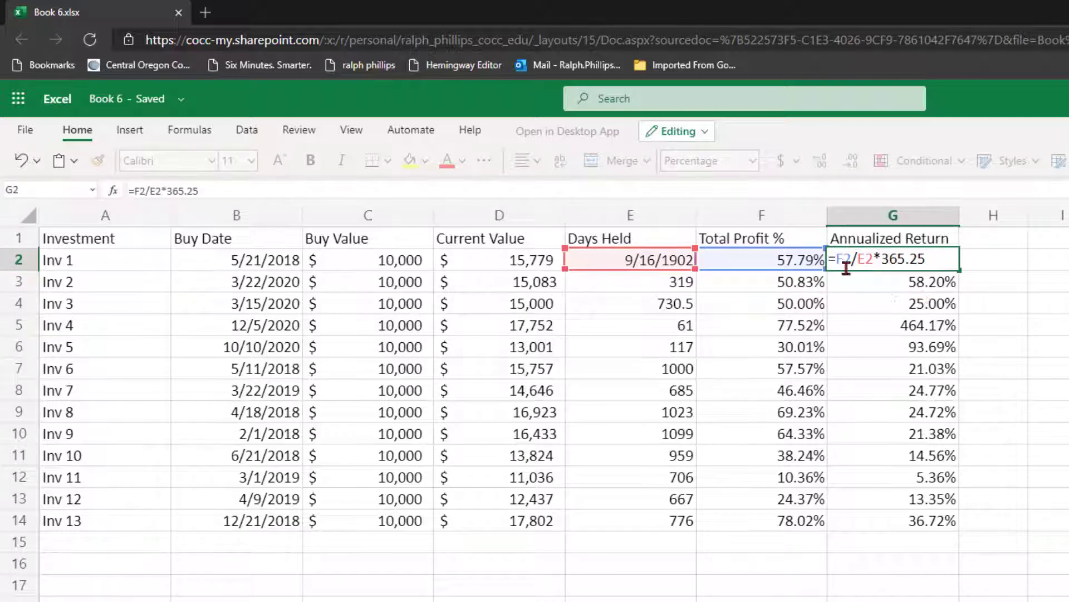
mouse_move(852, 282)
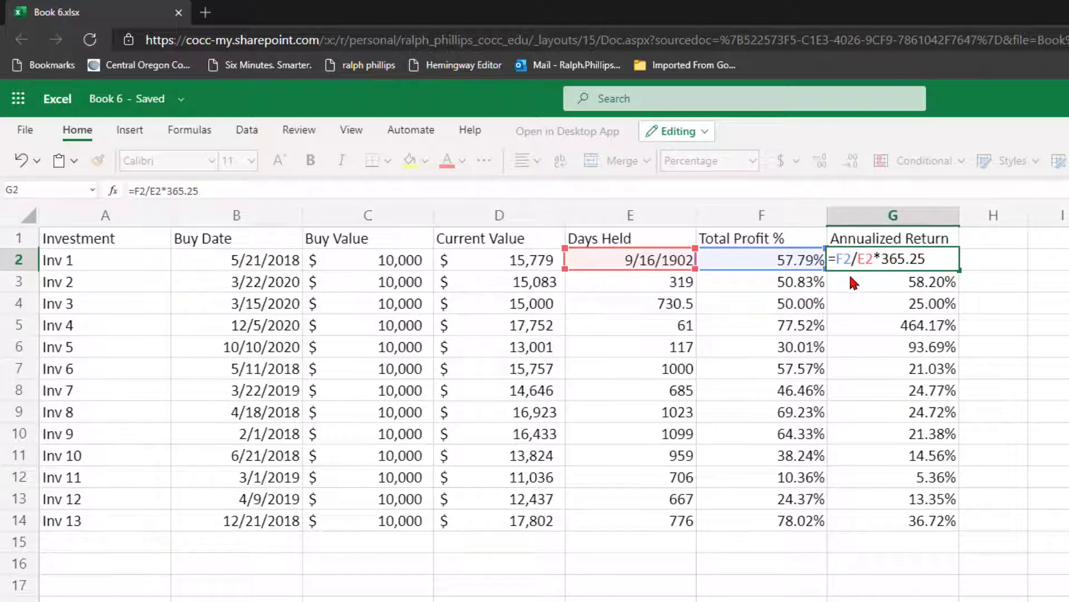
mouse_move(879, 280)
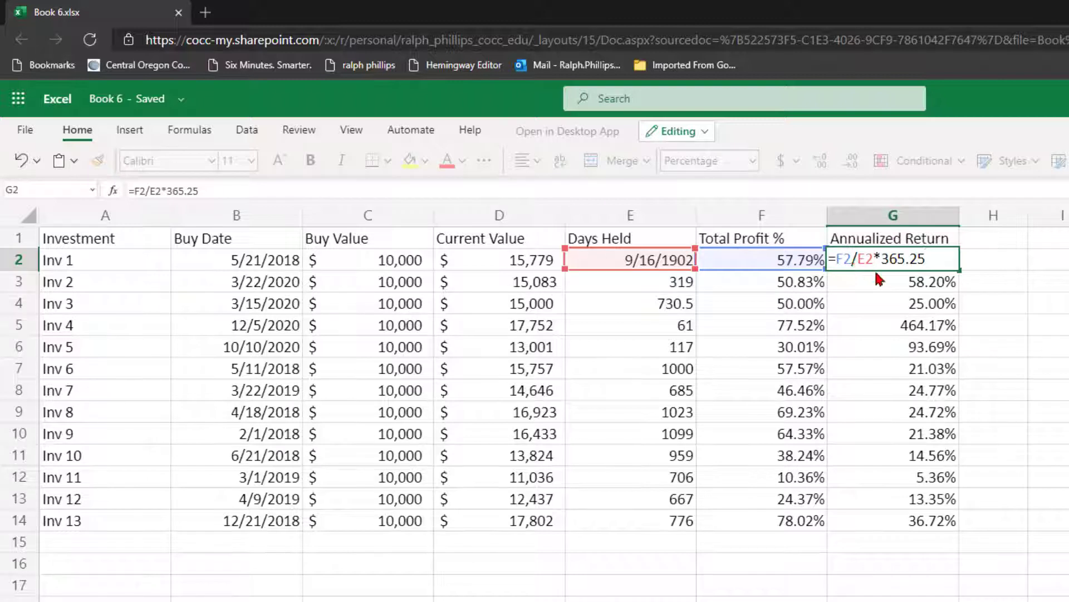
mouse_move(668, 276)
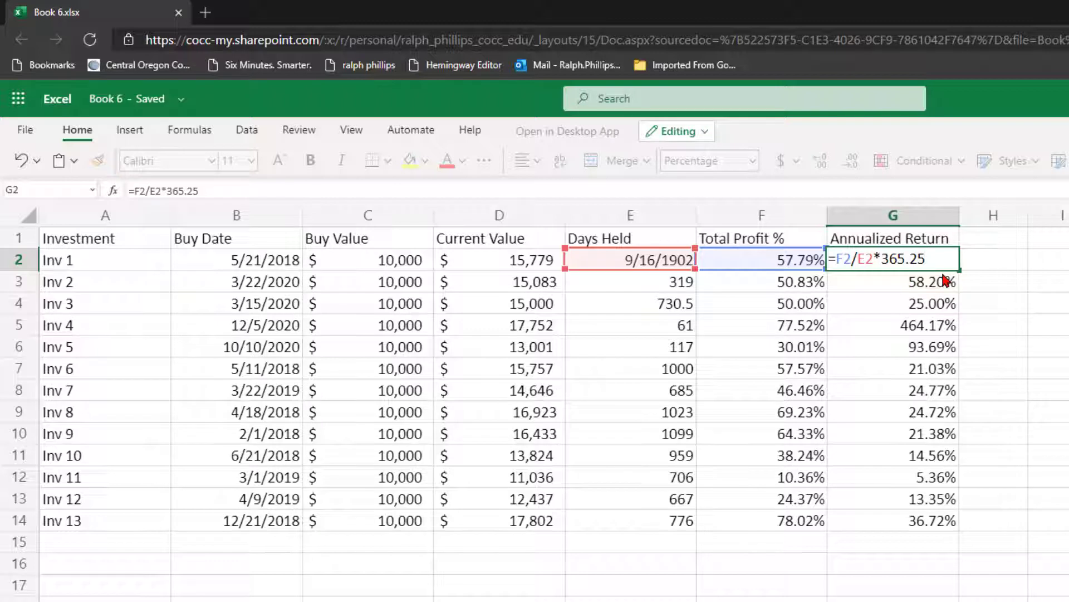
key(enter)
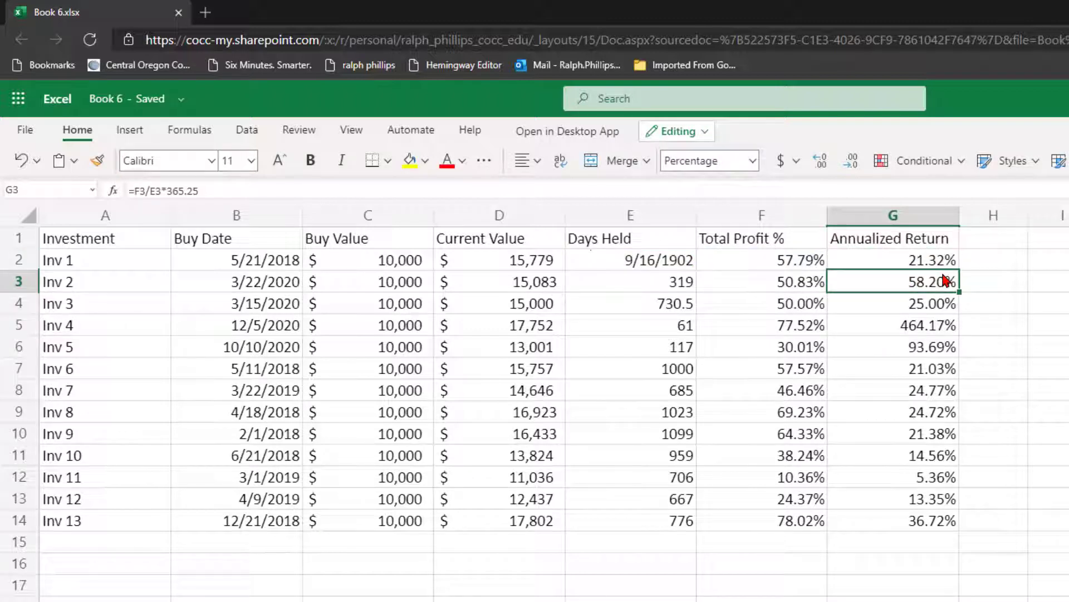
mouse_move(927, 437)
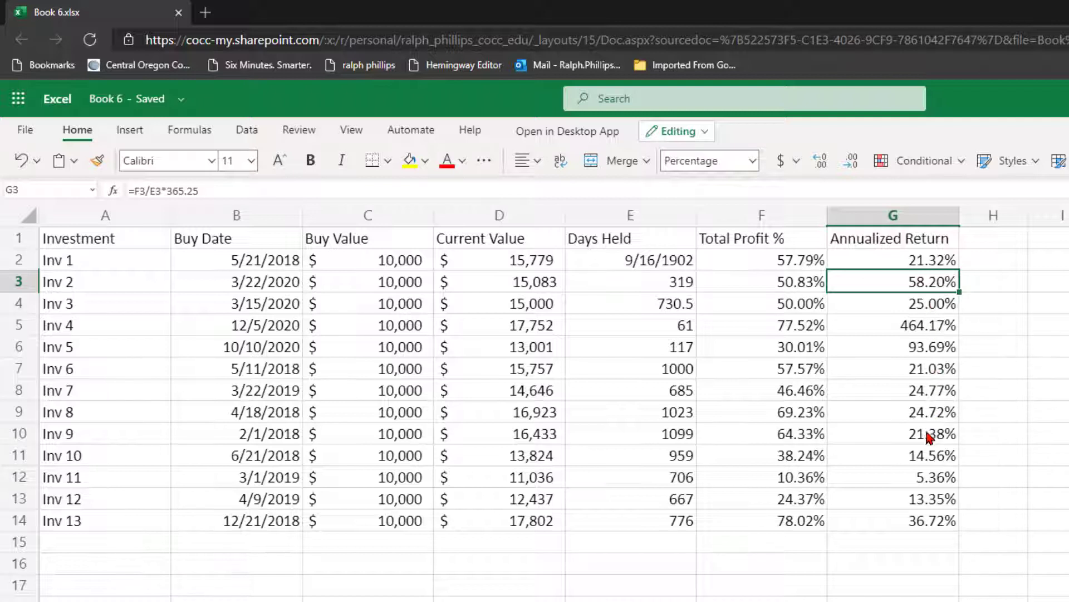
mouse_move(900, 399)
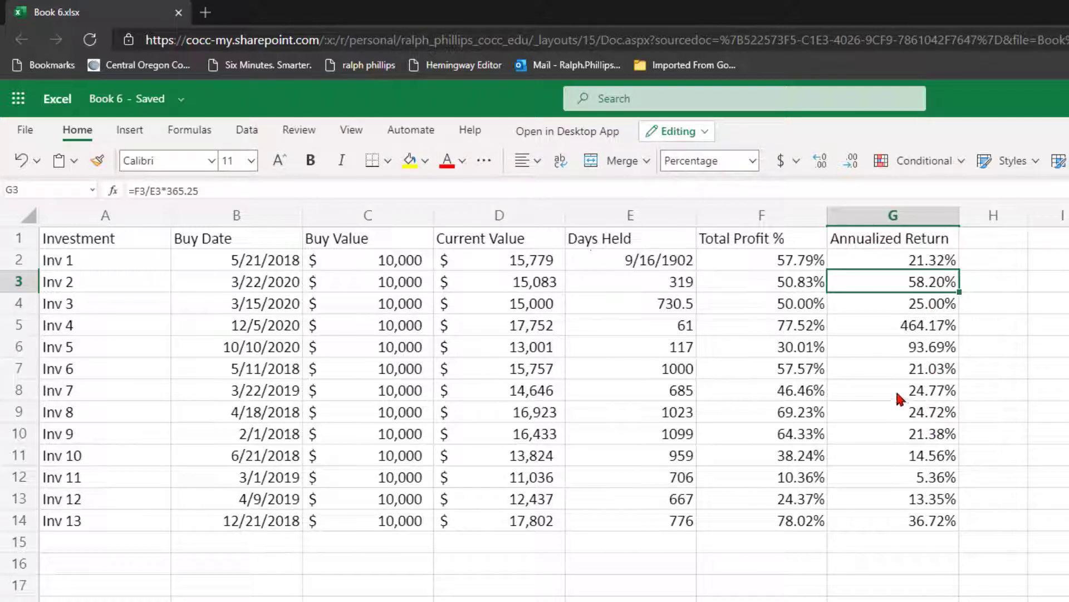
mouse_move(528, 298)
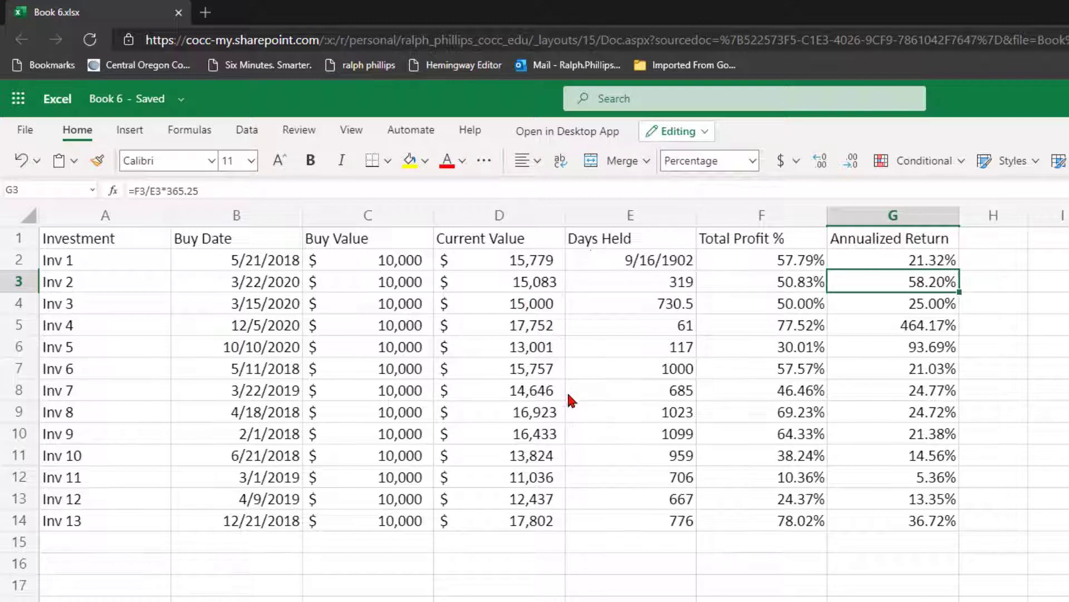
Step: Enter 8500 as Inv 4's current value and confirm the -15.00% Total Profit %
click(498, 325)
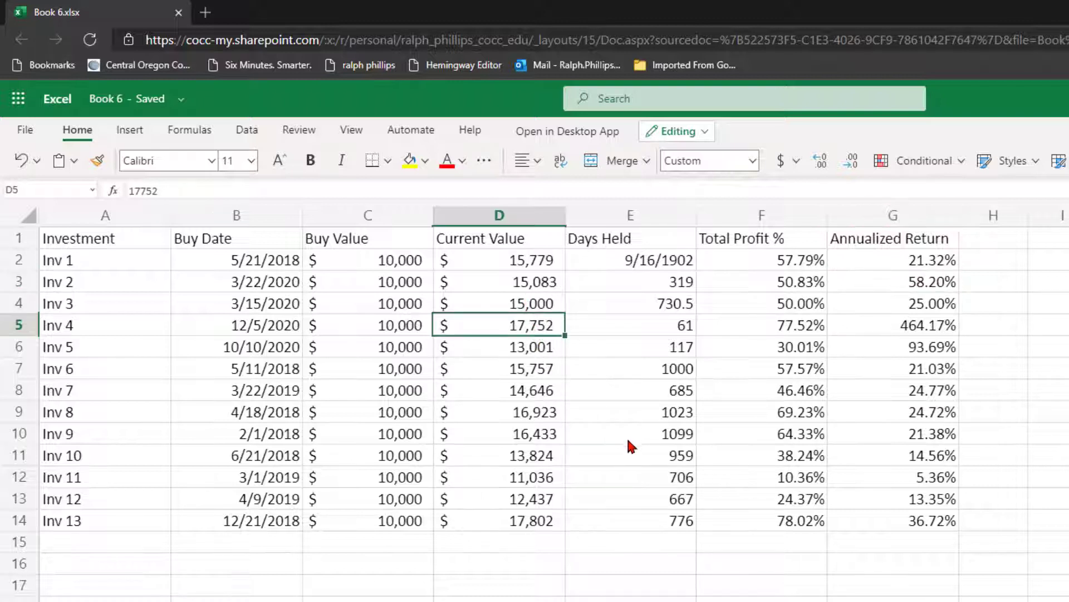
mouse_move(667, 464)
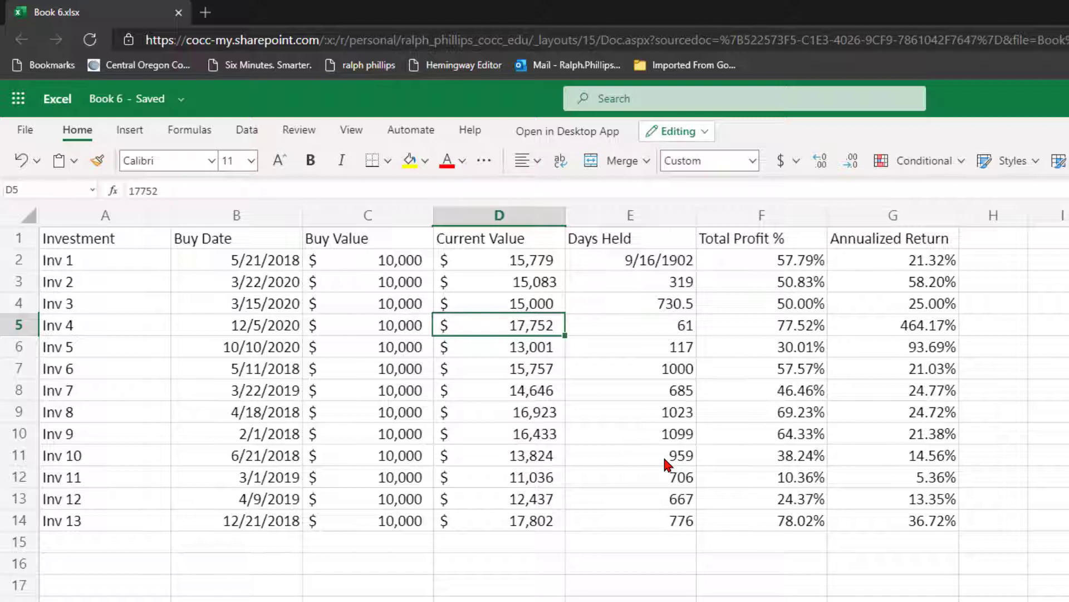
text(8500)
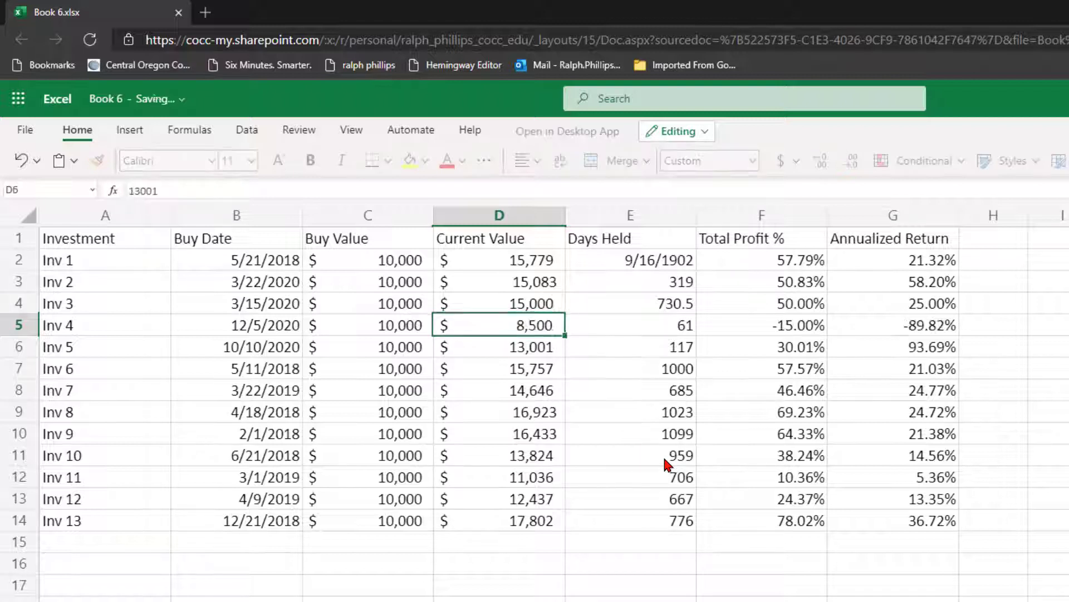
click(762, 326)
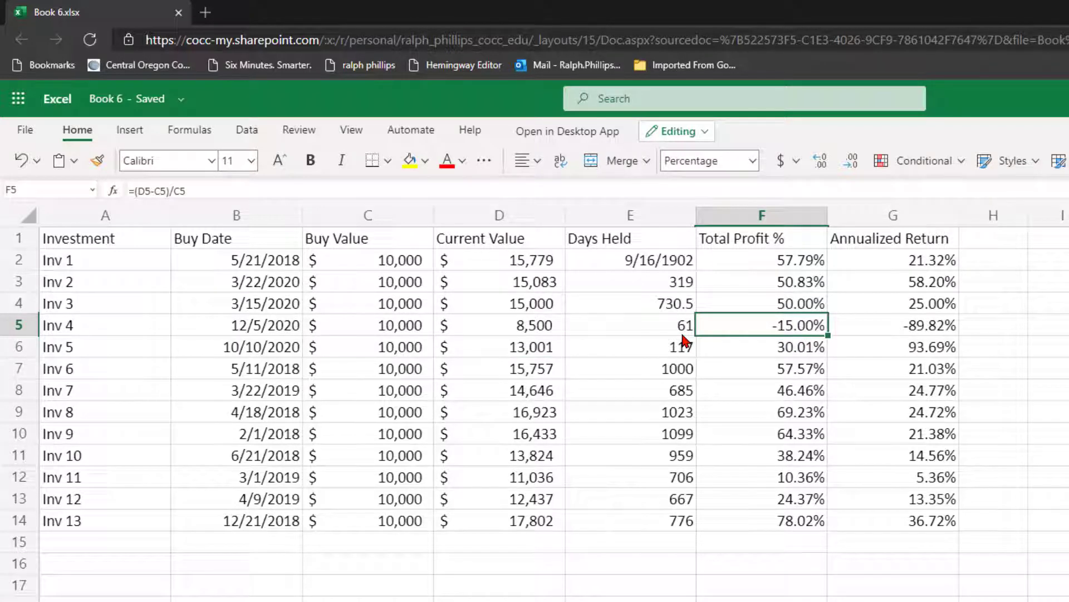
mouse_move(927, 341)
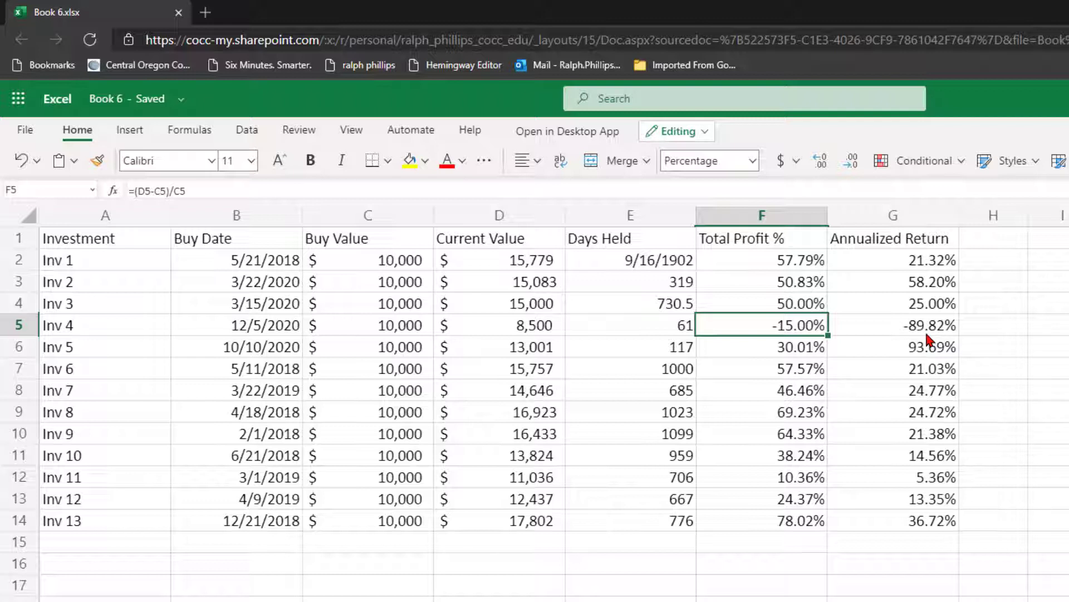
click(891, 389)
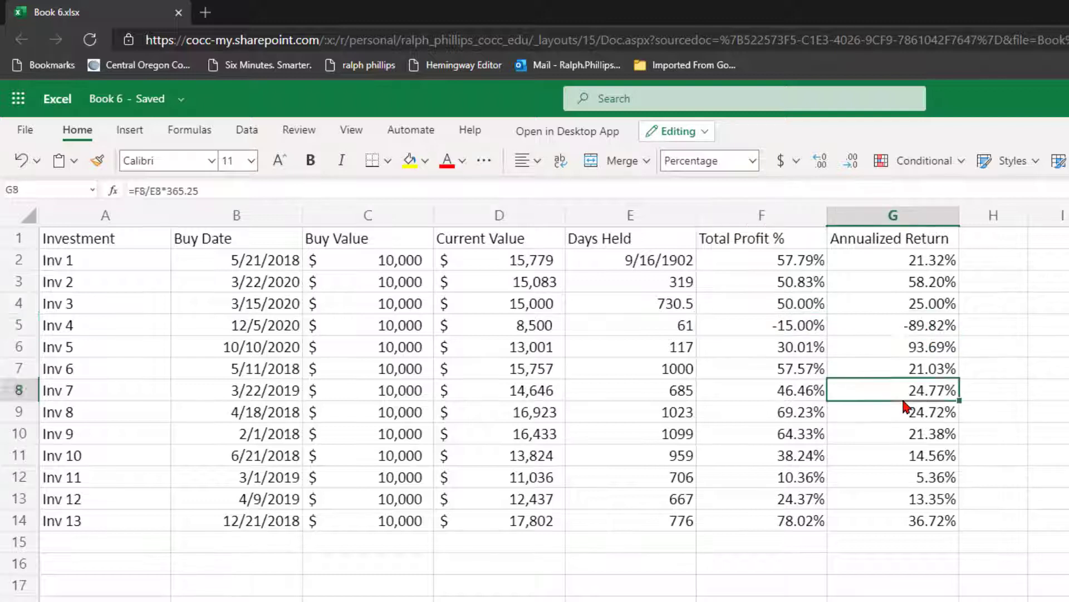
click(892, 281)
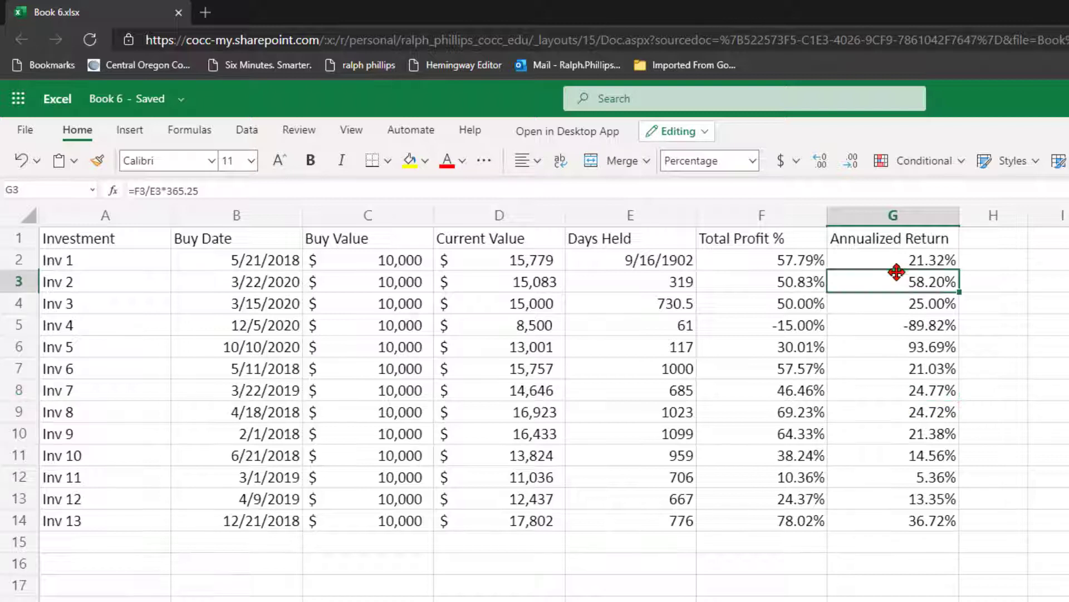
double_click(893, 280)
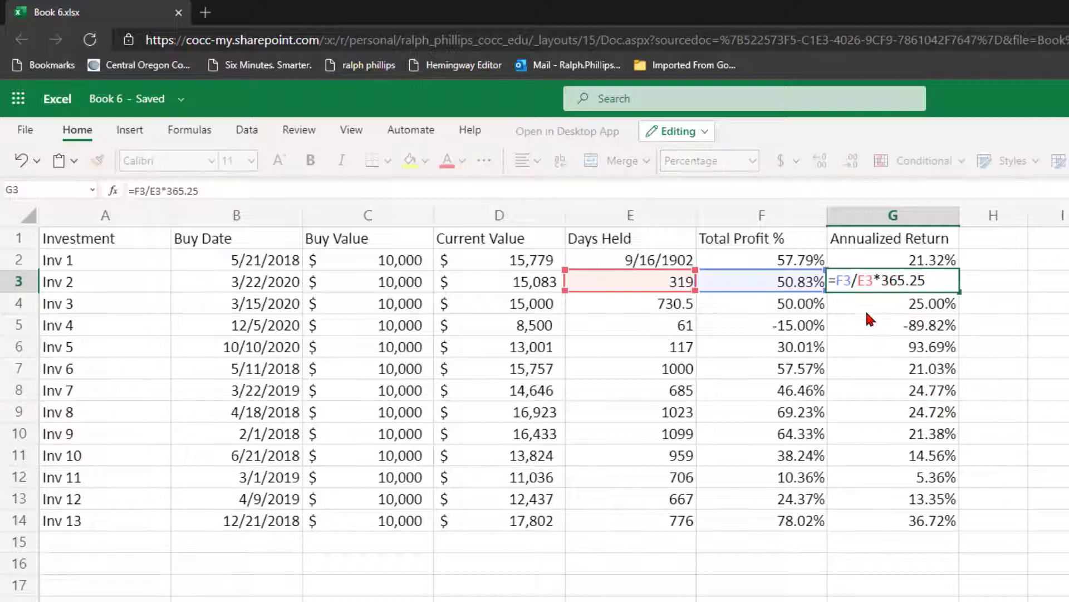